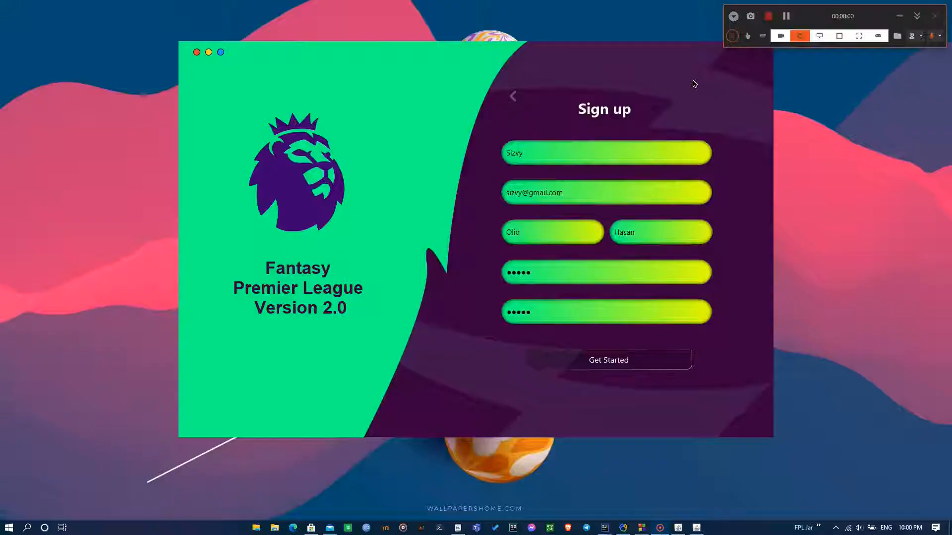
- Submit the sign-up details and create the account to enter the app
{"action": "left_click", "coordinate": [608, 359]}
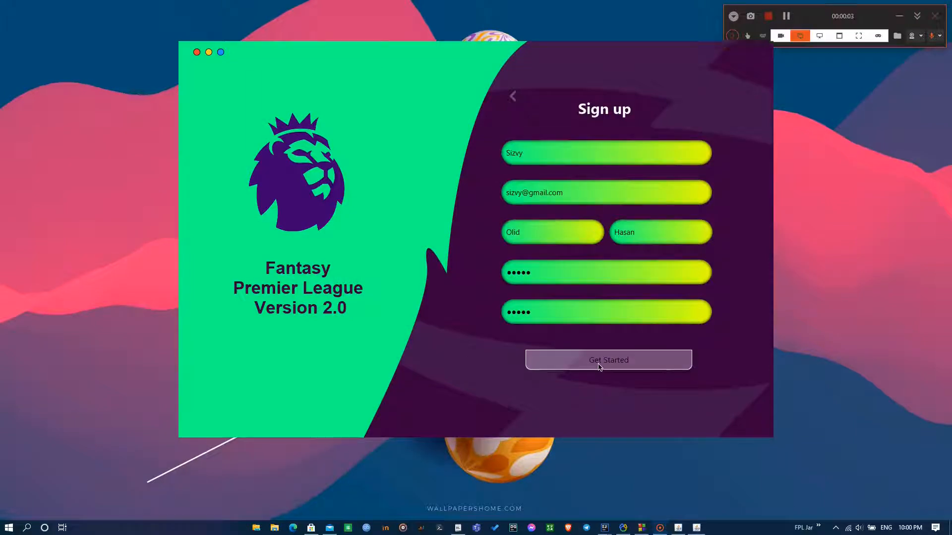
{"action": "left_click", "coordinate": [607, 359]}
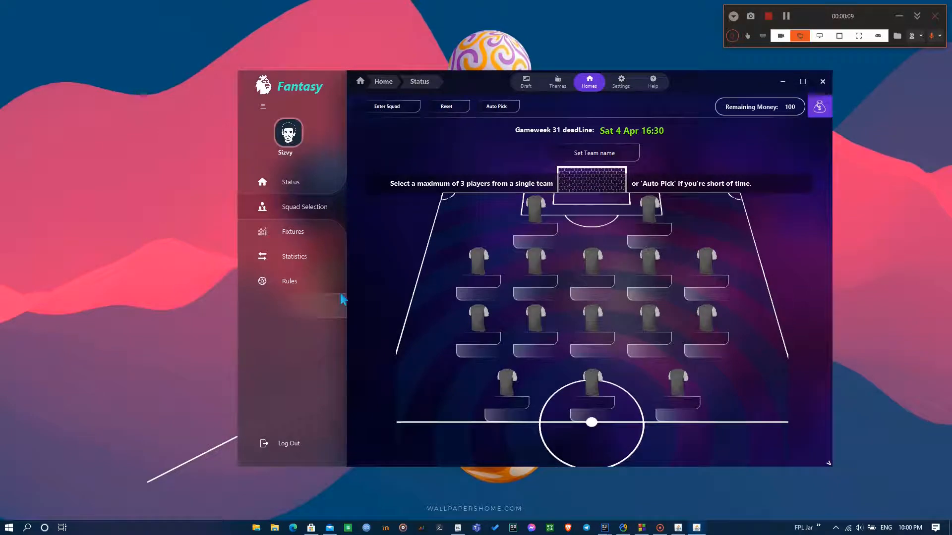
{"action": "mouse_move", "coordinate": [534, 217]}
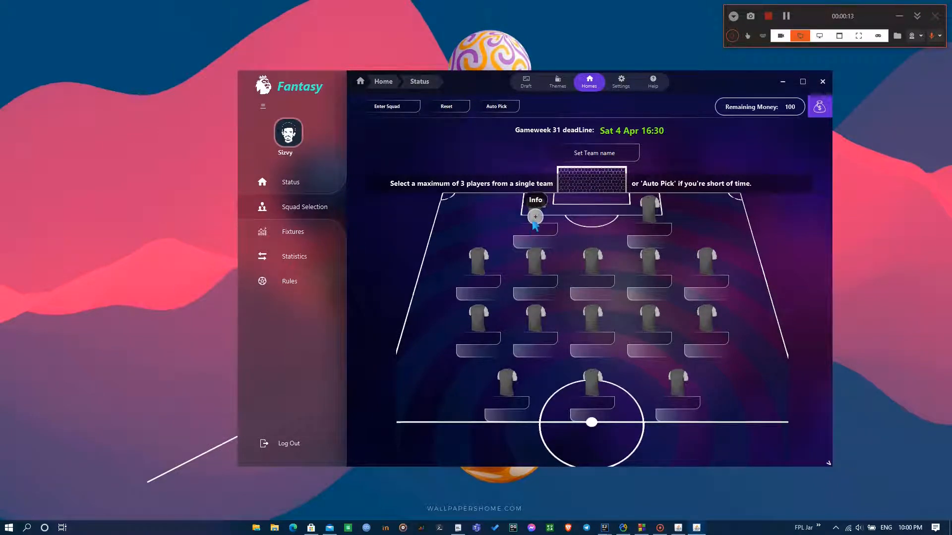
- Pick a goalkeeper and a midfielder, then Auto Pick the rest of the squad
{"action": "left_click", "coordinate": [535, 215]}
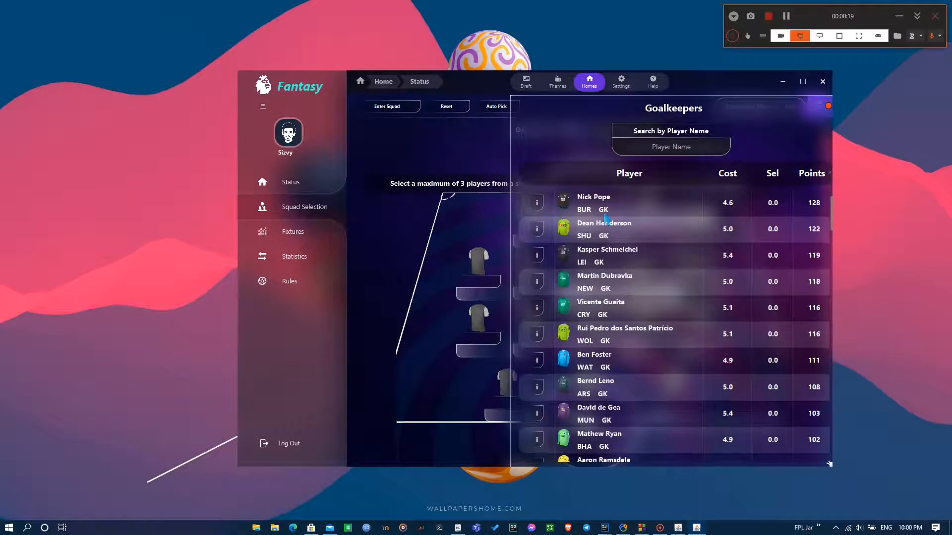
{"action": "left_click", "coordinate": [593, 196]}
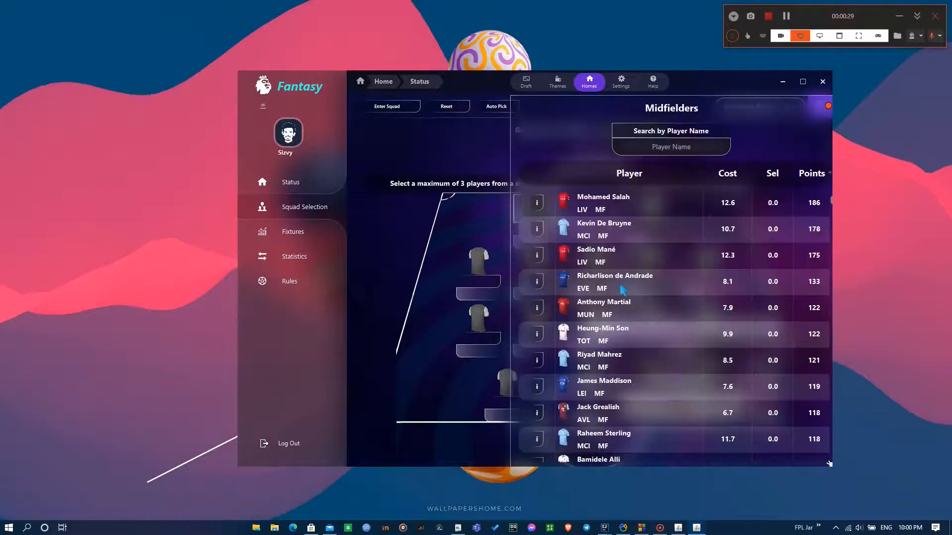
{"action": "left_click", "coordinate": [603, 196]}
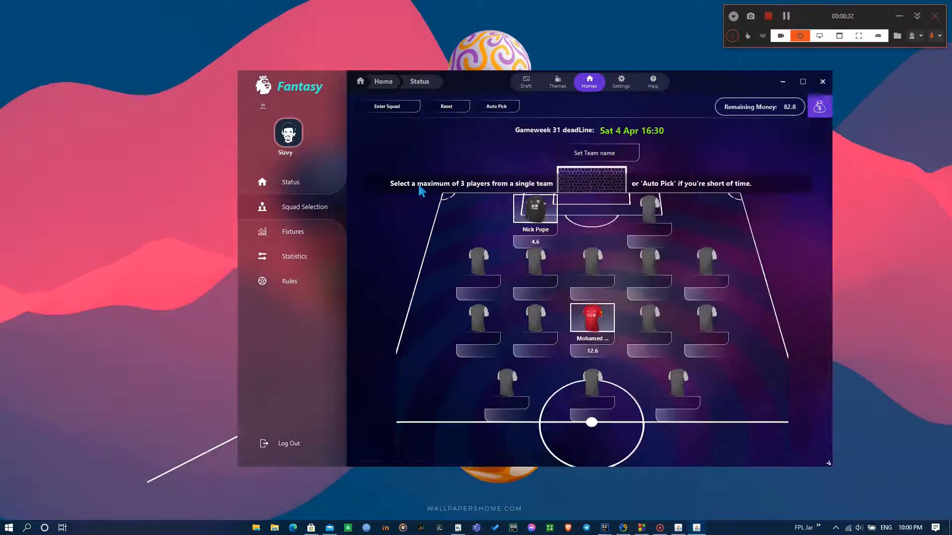
{"action": "left_click", "coordinate": [497, 106]}
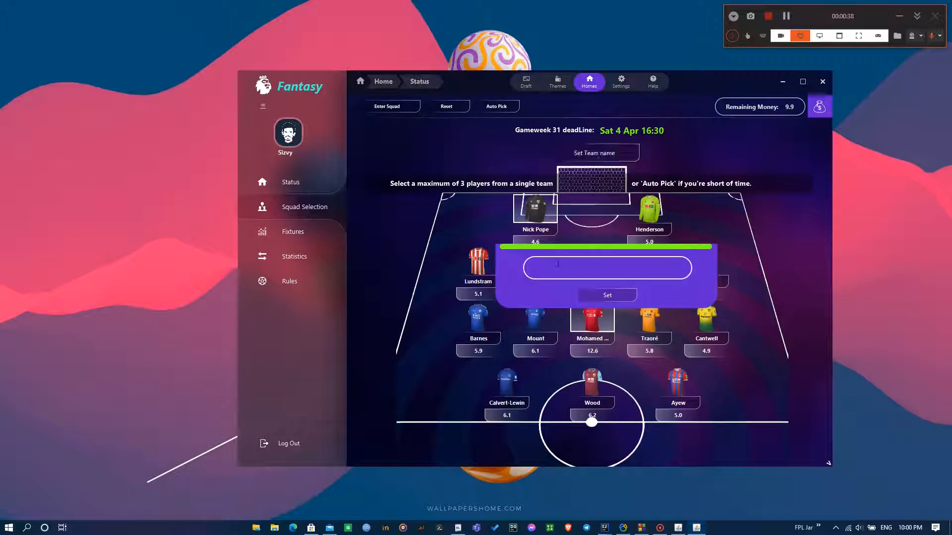
- Name the team 'SizvyTea' in the Set Team name dialog
{"action": "type", "text": "SizvyTea"}
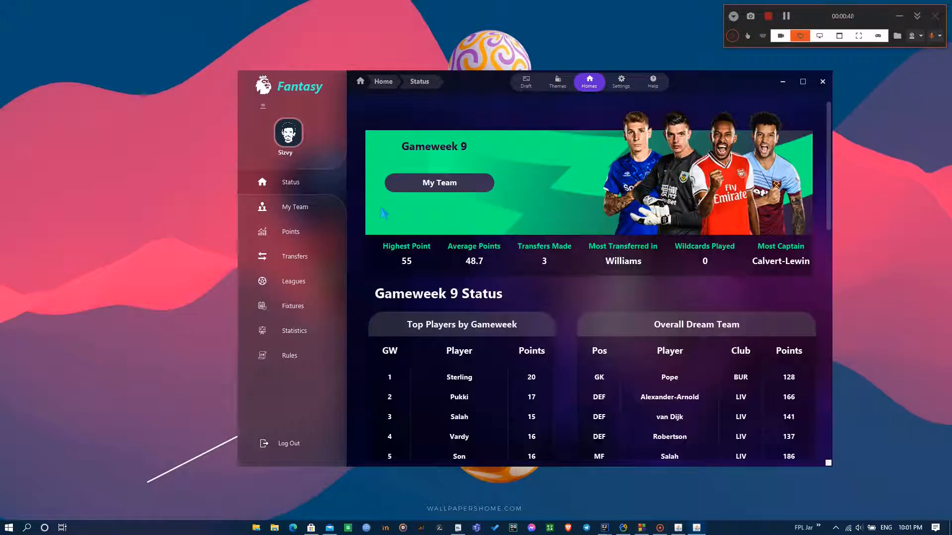
{"action": "mouse_move", "coordinate": [564, 251]}
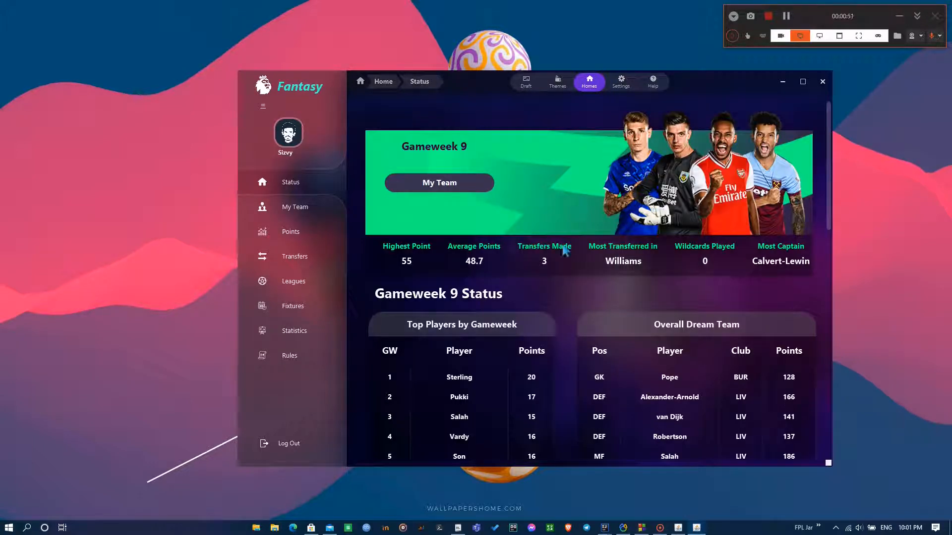
{"action": "mouse_move", "coordinate": [404, 277]}
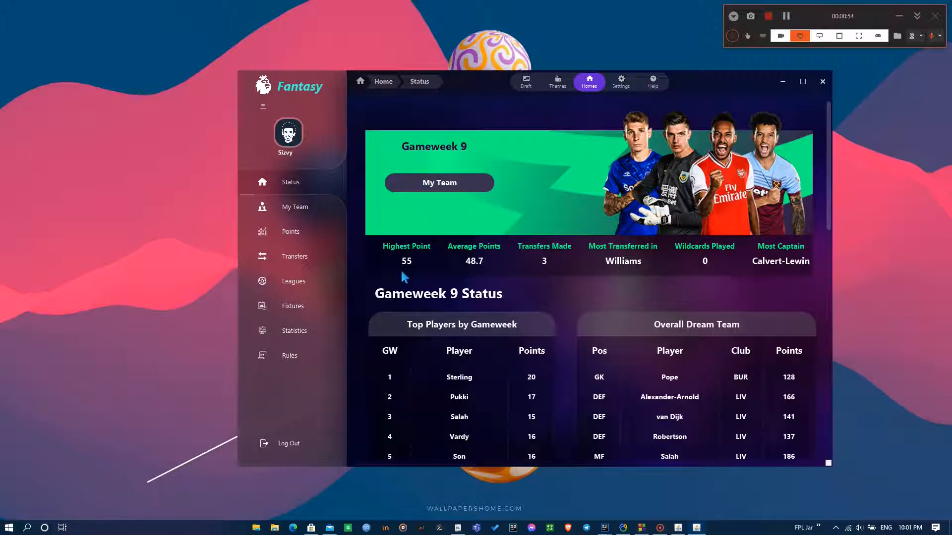
{"action": "mouse_move", "coordinate": [465, 278]}
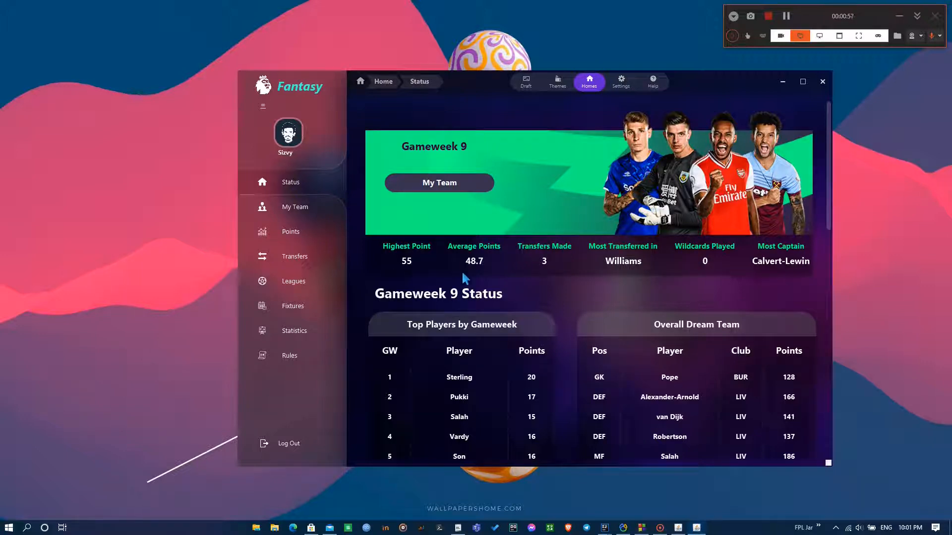
{"action": "mouse_move", "coordinate": [492, 278]}
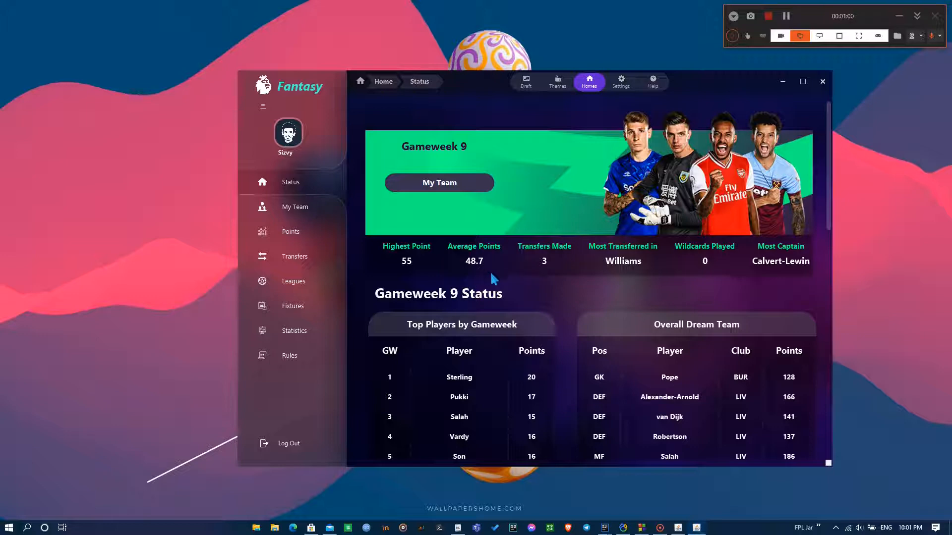
{"action": "mouse_move", "coordinate": [527, 283]}
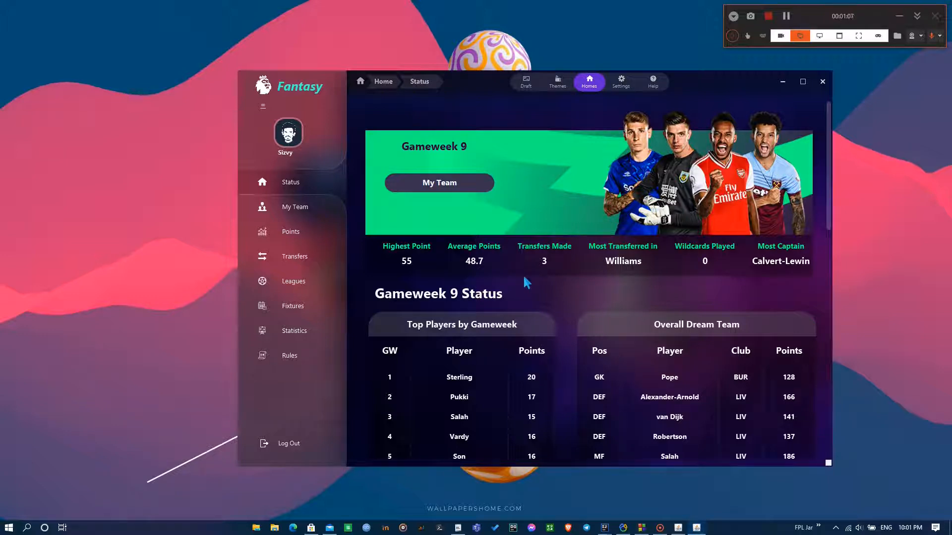
{"action": "mouse_move", "coordinate": [652, 287]}
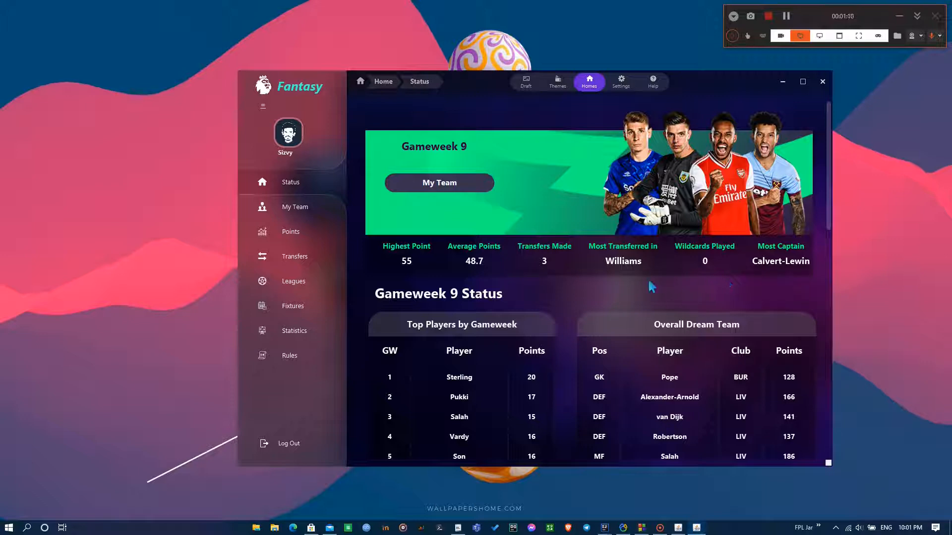
- Scroll the Status page down past Top Players and Dream Team to the Transfers, Best Leagues and Most Valuable Team tables
{"action": "scroll", "scroll_direction": "down", "scroll_amount": 3}
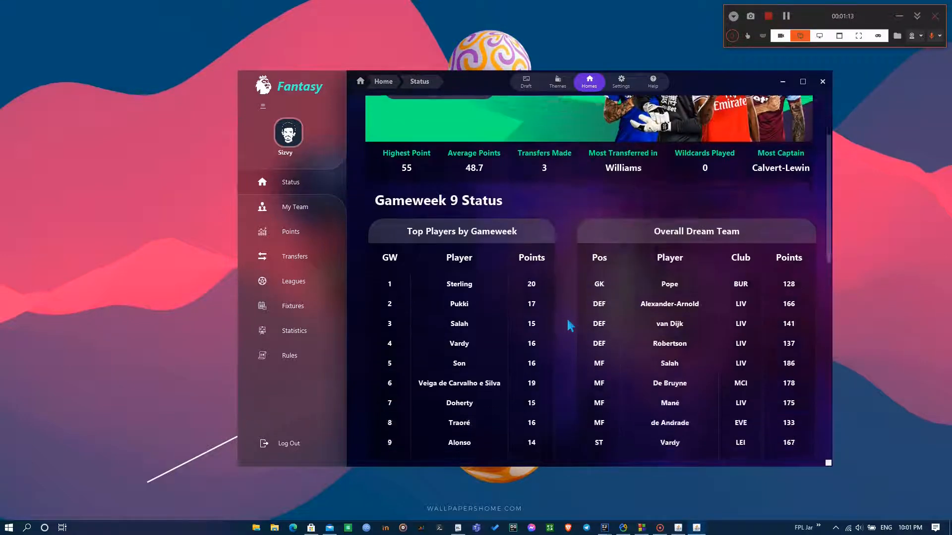
{"action": "scroll", "scroll_direction": "down", "scroll_amount": 3}
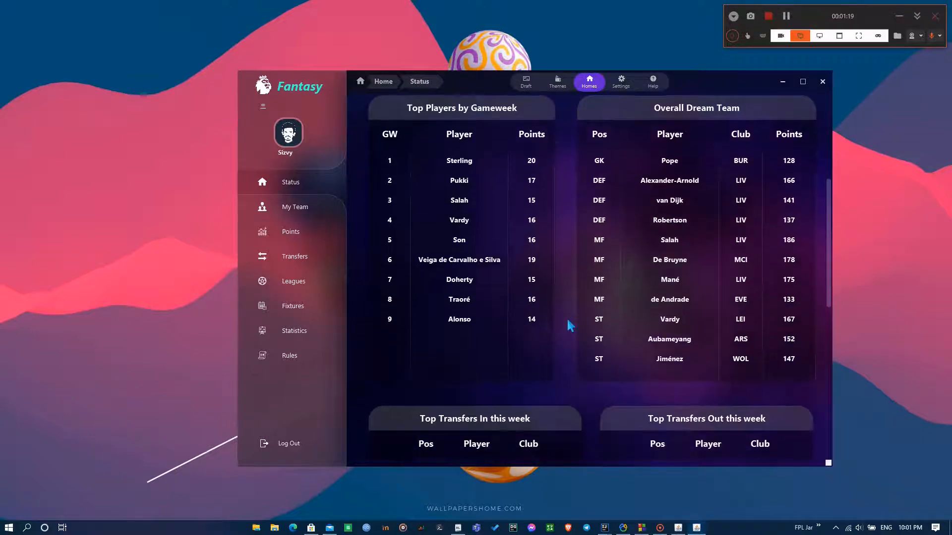
{"action": "scroll", "scroll_direction": "down", "scroll_amount": 3}
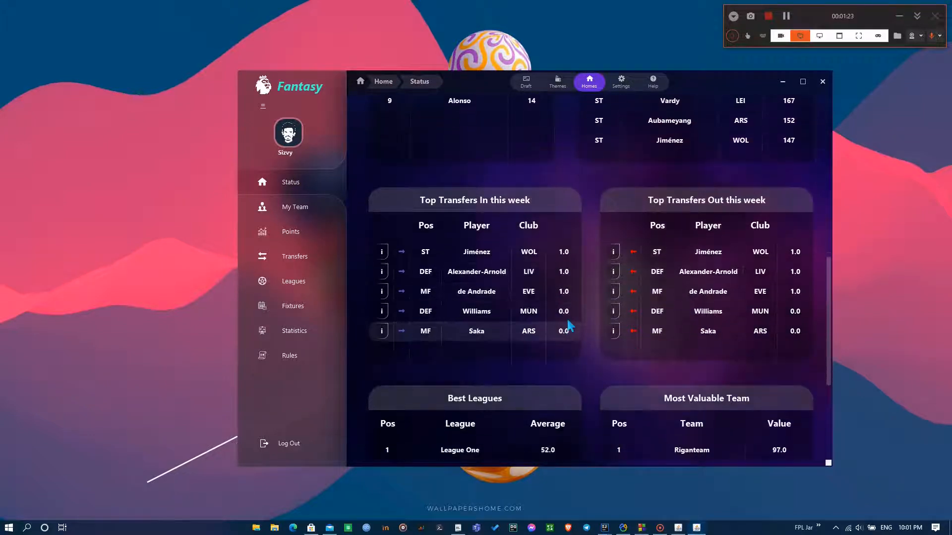
{"action": "scroll", "scroll_direction": "down", "scroll_amount": 3}
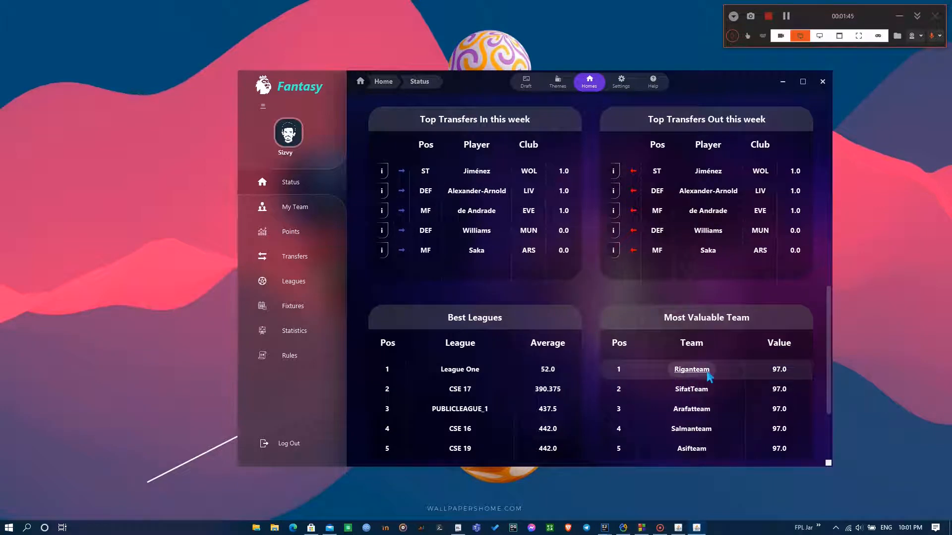
{"action": "mouse_move", "coordinate": [591, 315]}
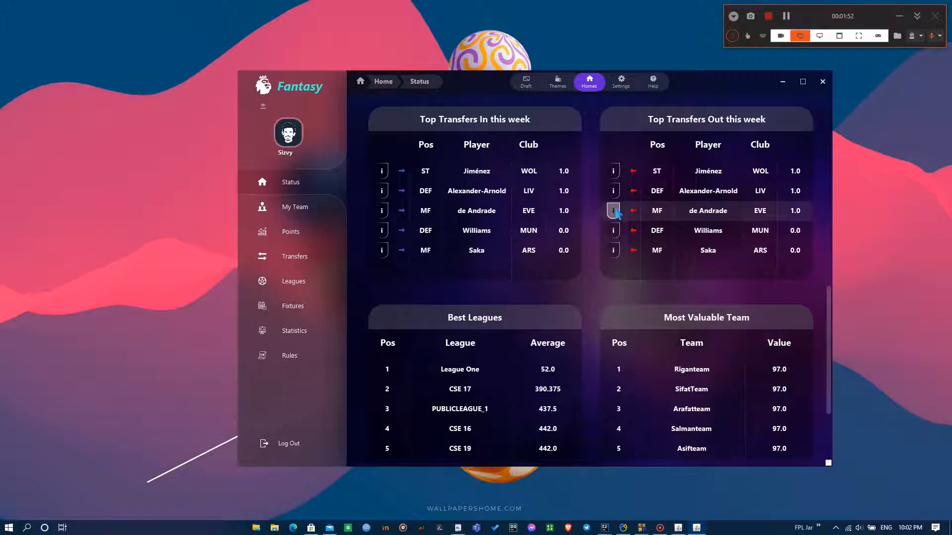
{"action": "left_click", "coordinate": [613, 210]}
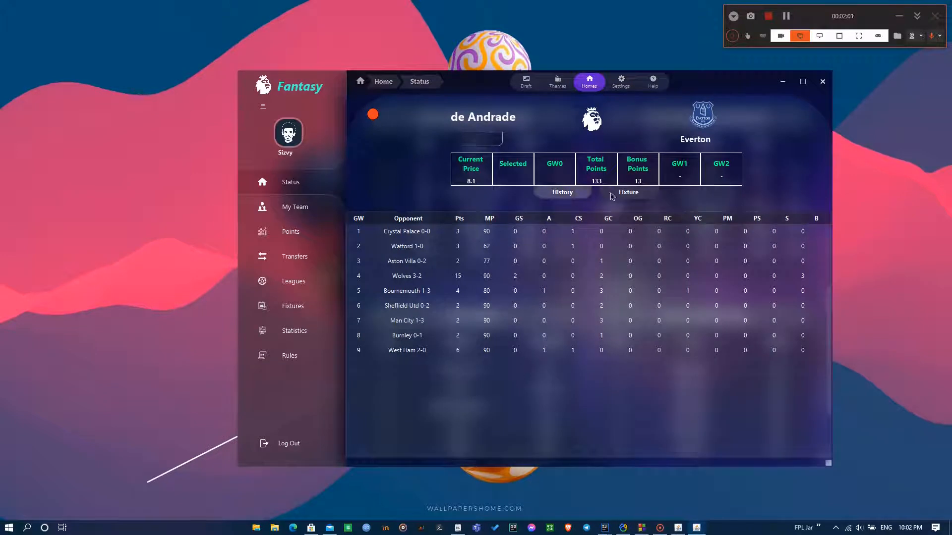
{"action": "left_click", "coordinate": [629, 193]}
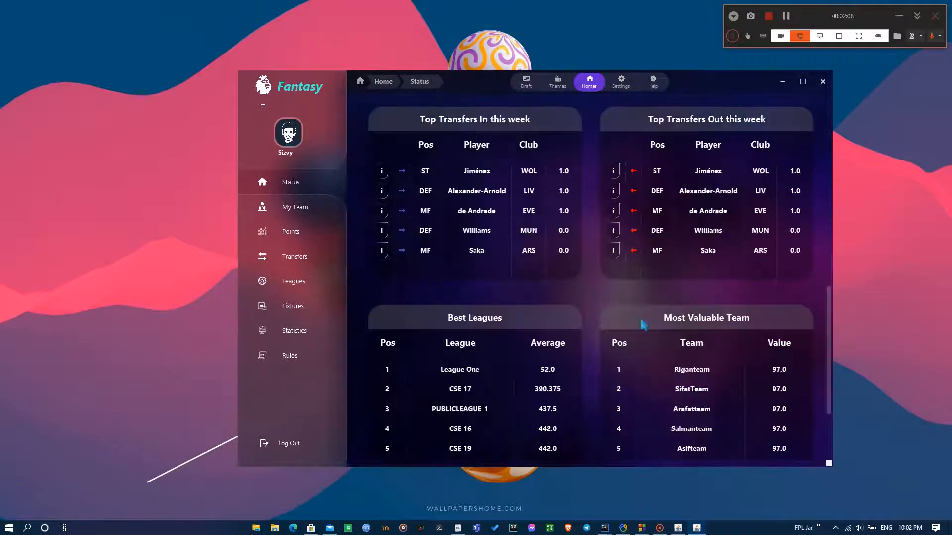
{"action": "left_click", "coordinate": [290, 232]}
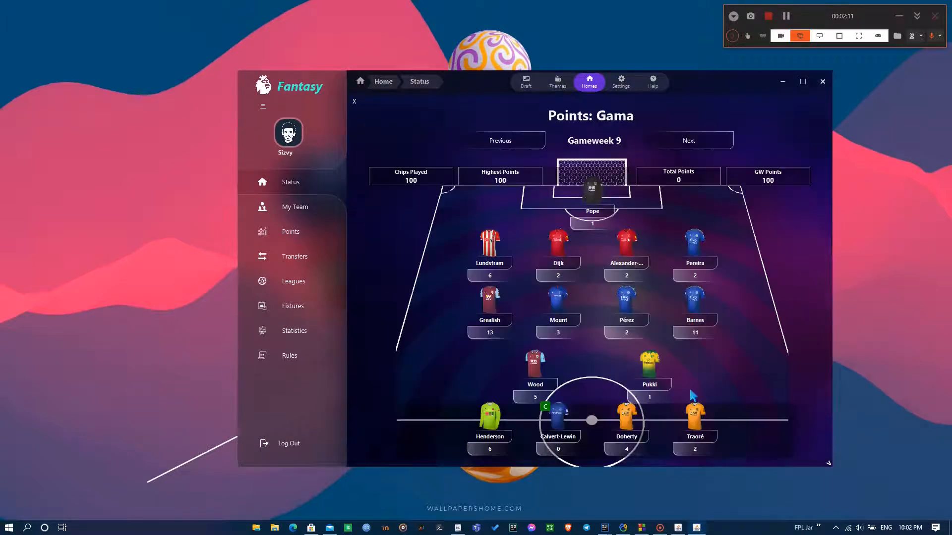
{"action": "left_click", "coordinate": [500, 140]}
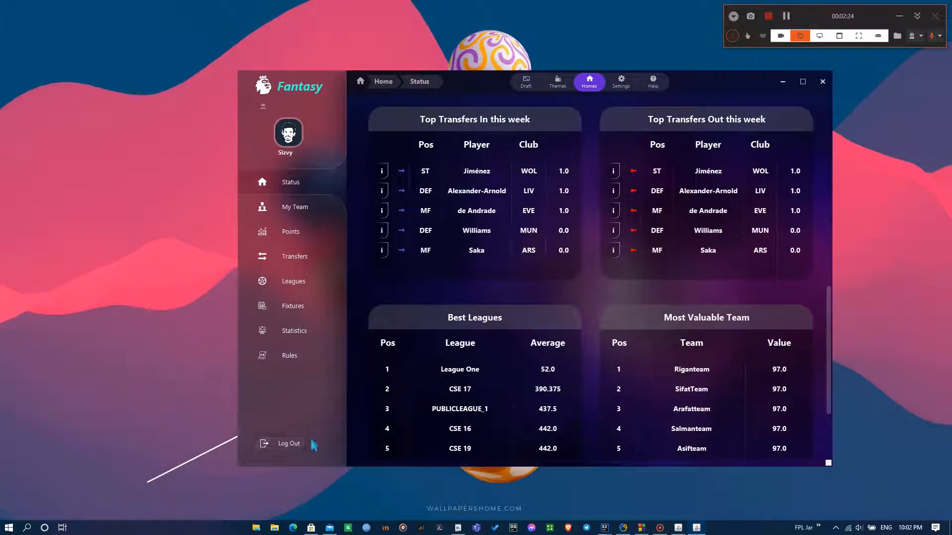
- Sign out of the current account from the account options
{"action": "left_click", "coordinate": [288, 132]}
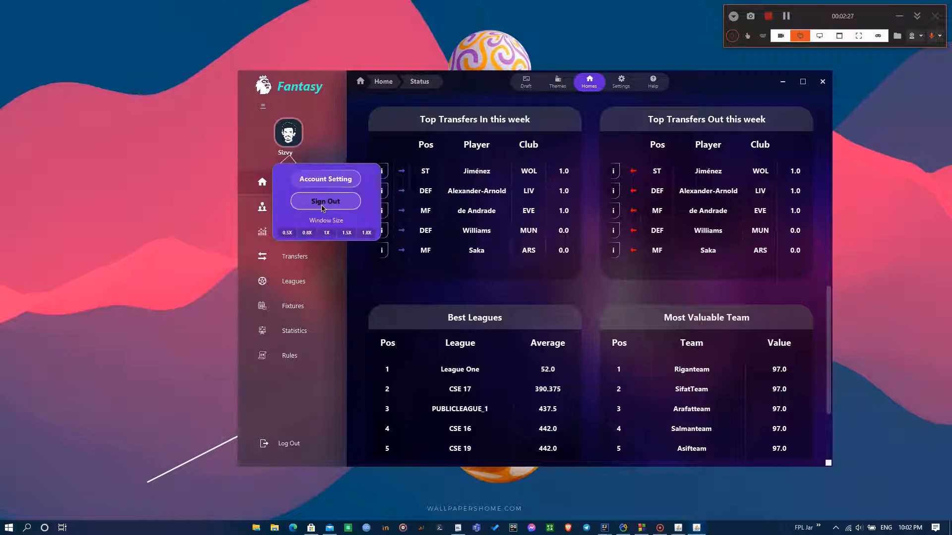
{"action": "left_click", "coordinate": [325, 201]}
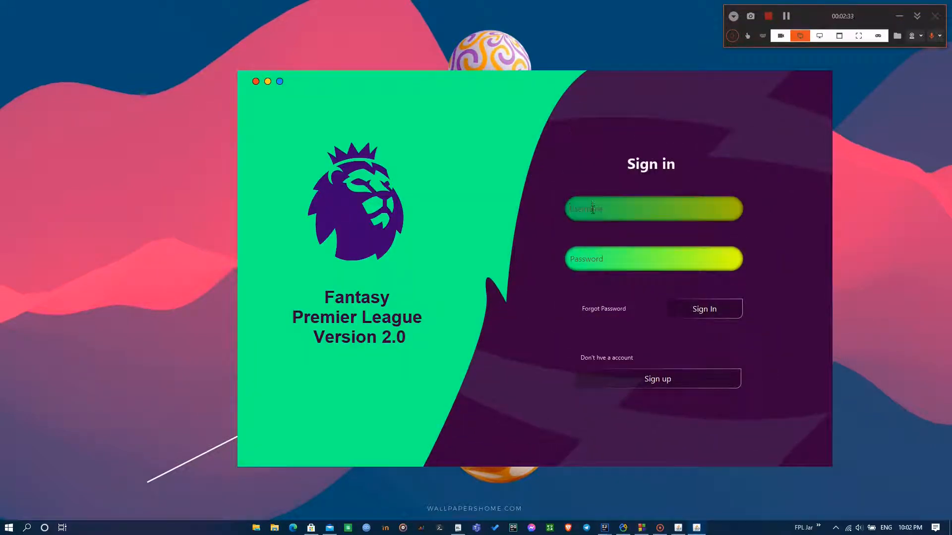
- Sign in as user Towhid with his password
{"action": "type", "text": "Towhid"}
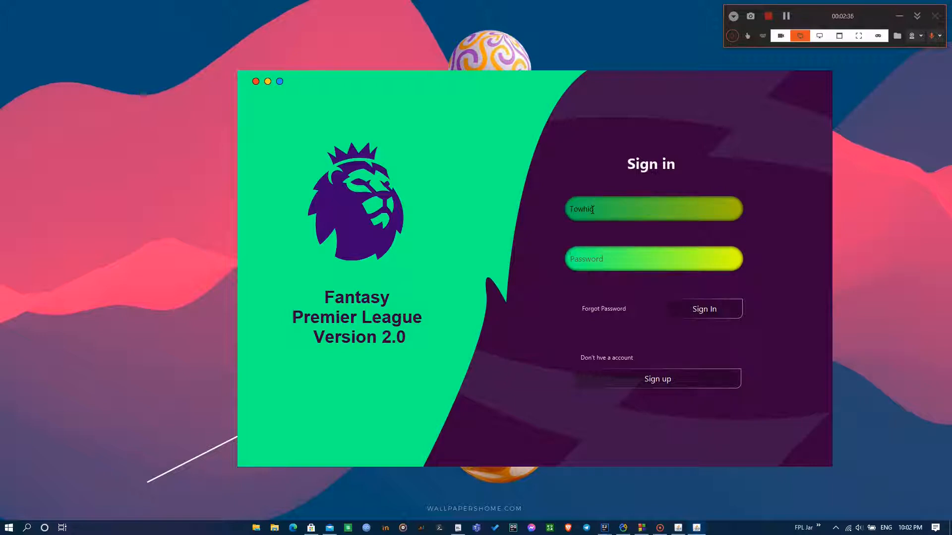
{"action": "type", "text": "••••••"}
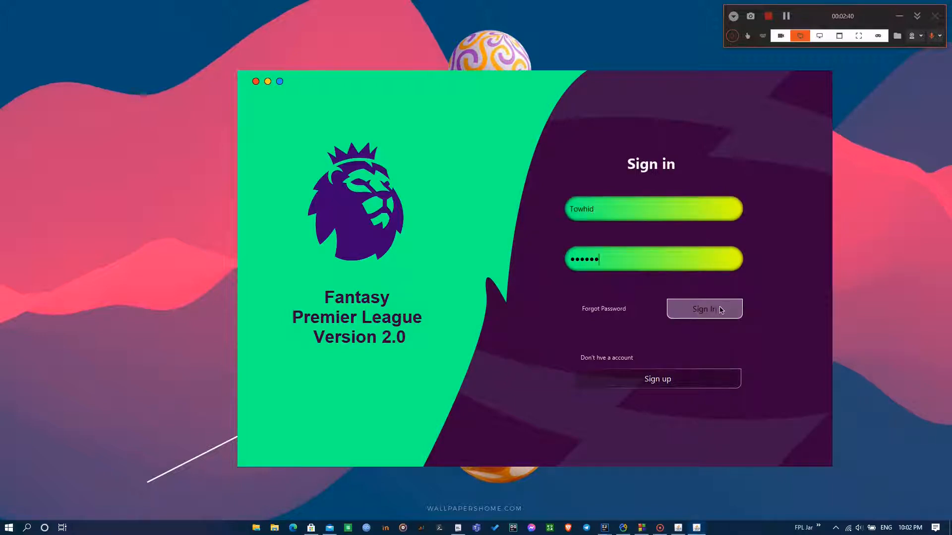
{"action": "left_click", "coordinate": [704, 310]}
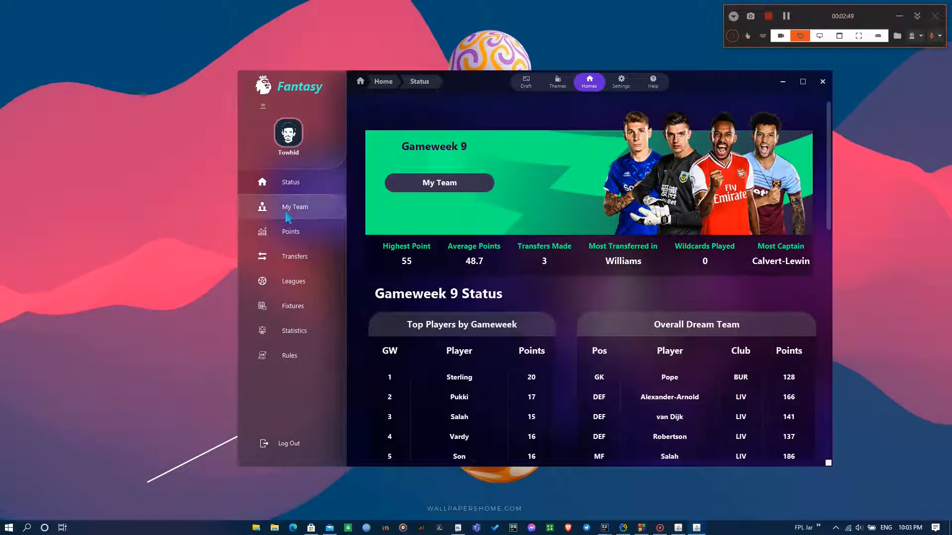
- View the Gameweek 10 lineup in List View, then back in Pitch View
{"action": "left_click", "coordinate": [438, 183]}
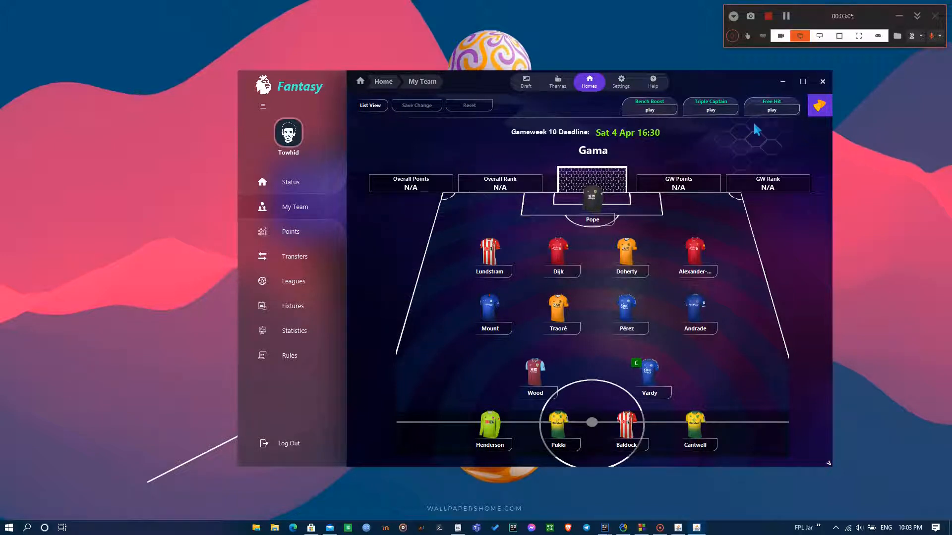
{"action": "mouse_move", "coordinate": [405, 254]}
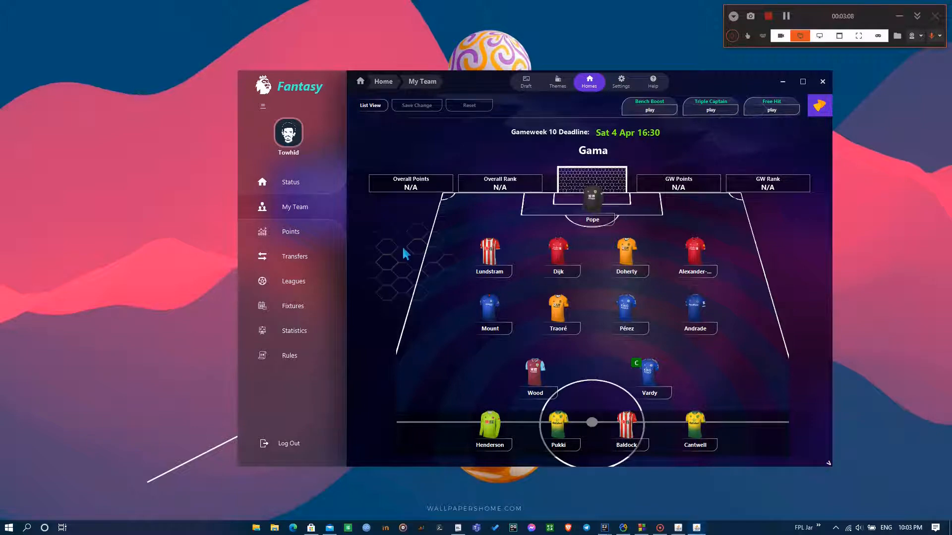
{"action": "left_click", "coordinate": [369, 106]}
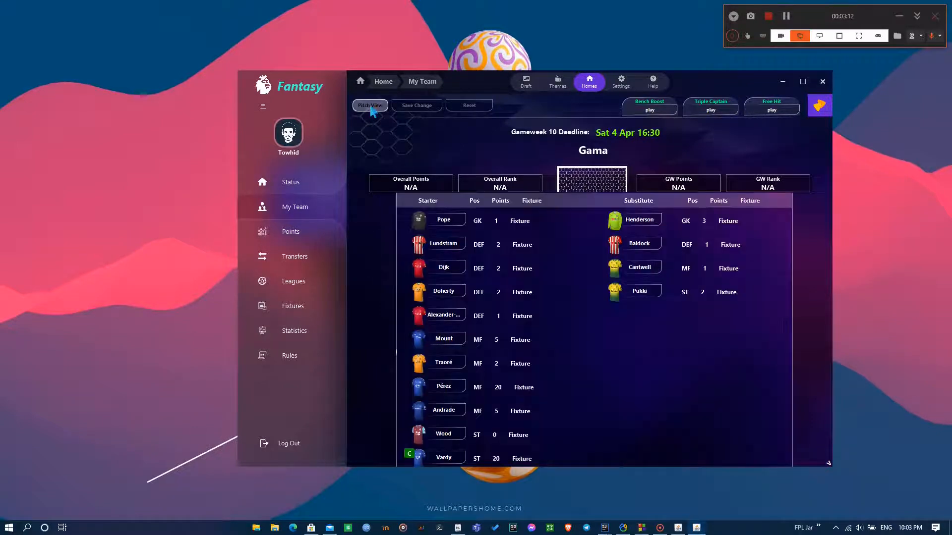
{"action": "left_click", "coordinate": [369, 106]}
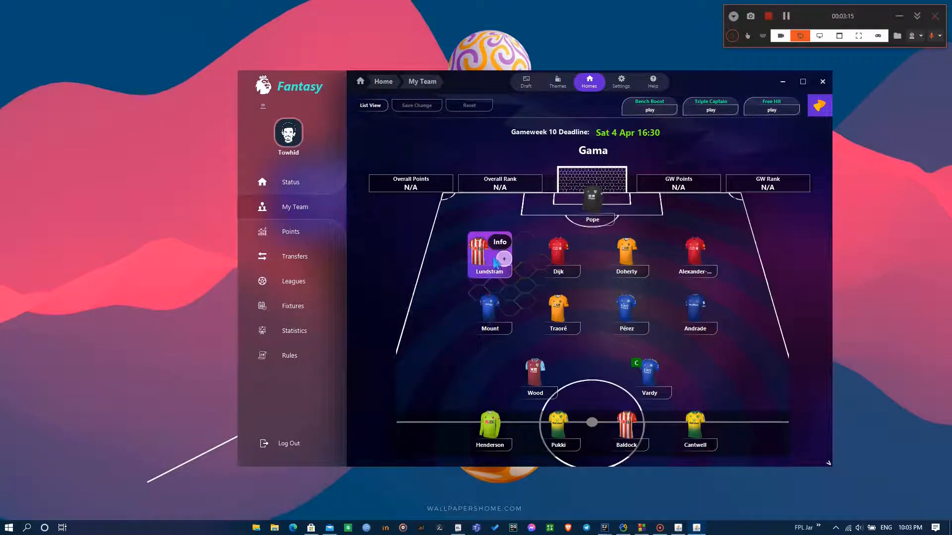
- Substitute Lundstram for Baldock, make Andrade captain and save the lineup
{"action": "left_click", "coordinate": [489, 254]}
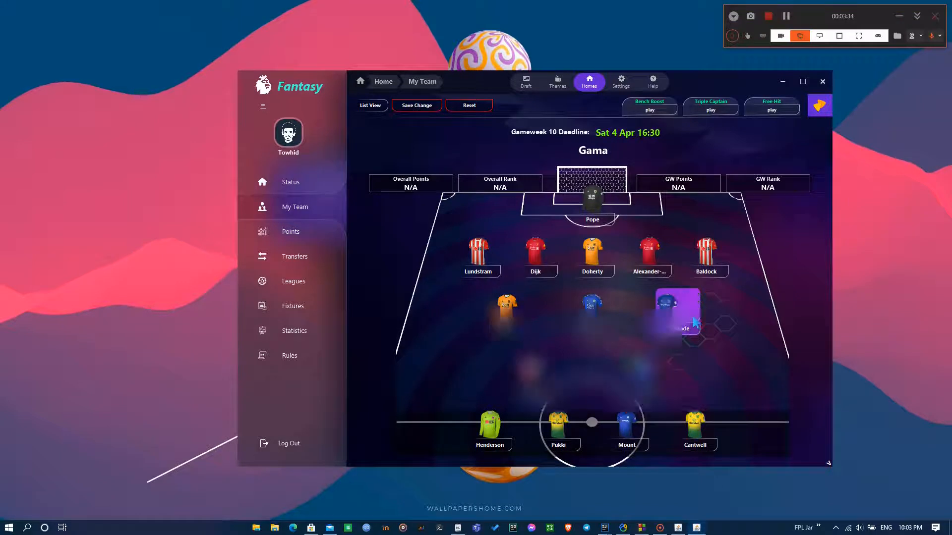
{"action": "left_click", "coordinate": [678, 313]}
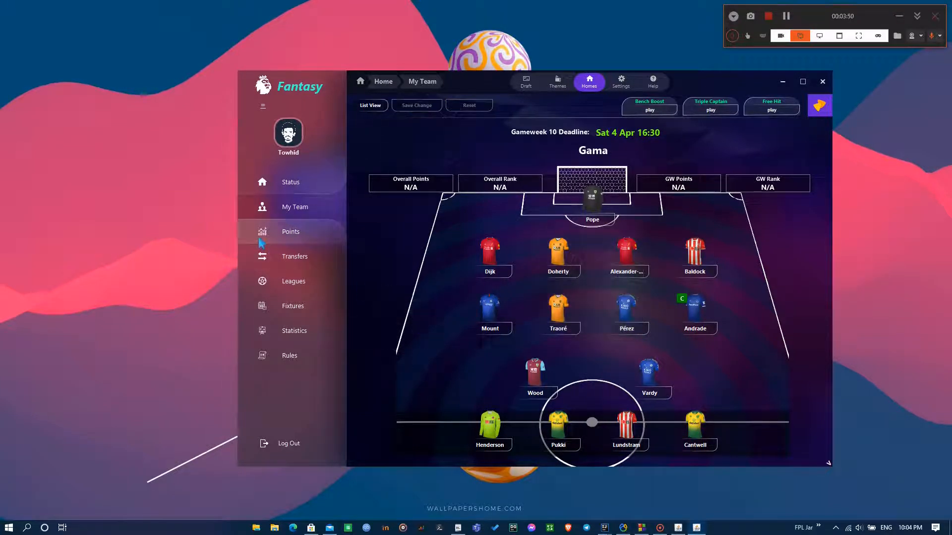
- View the team's points history and browse back to Gameweek 7 (76 points, 358 total)
{"action": "left_click", "coordinate": [291, 231]}
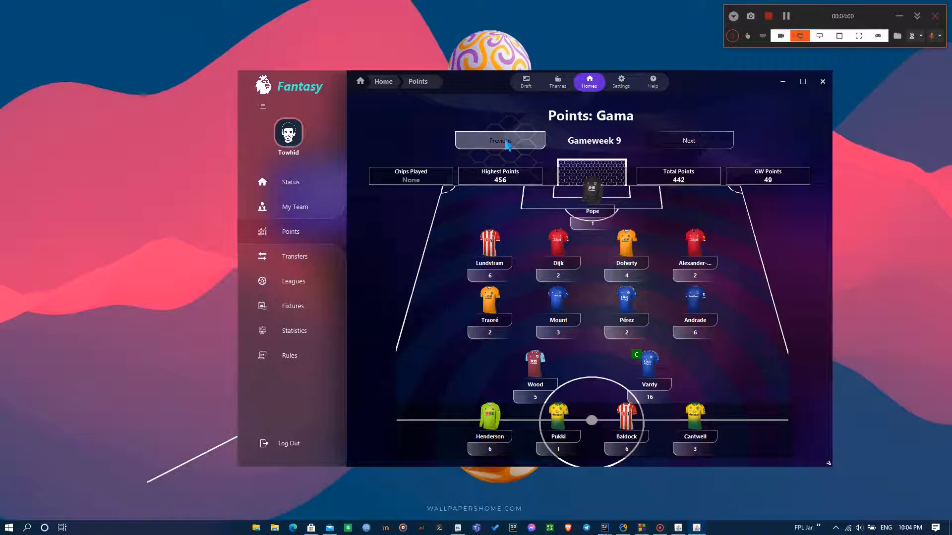
{"action": "left_click", "coordinate": [500, 140]}
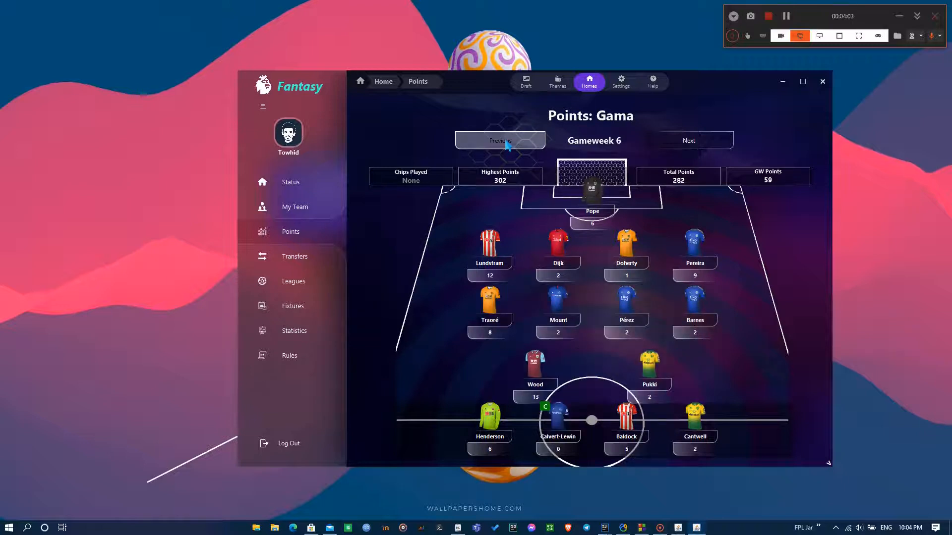
{"action": "left_click", "coordinate": [500, 139]}
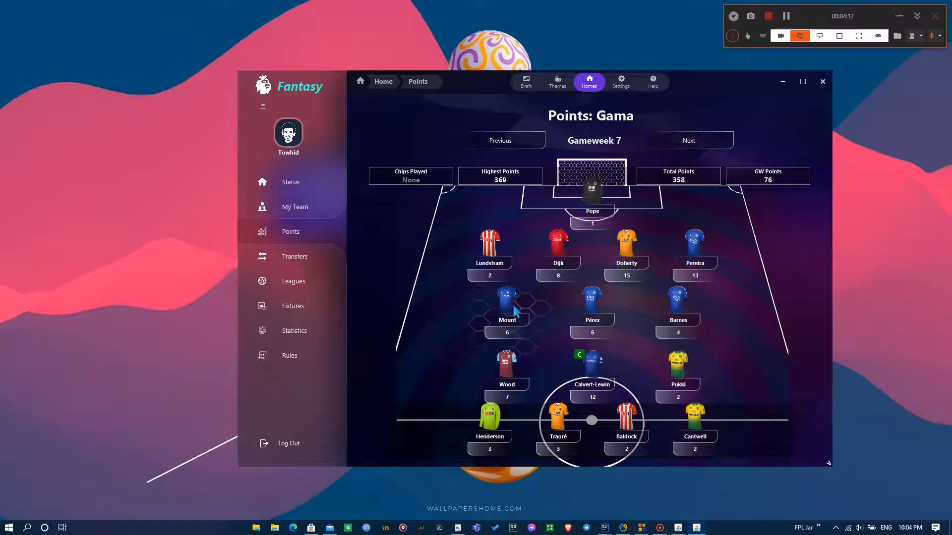
{"action": "left_click", "coordinate": [507, 305]}
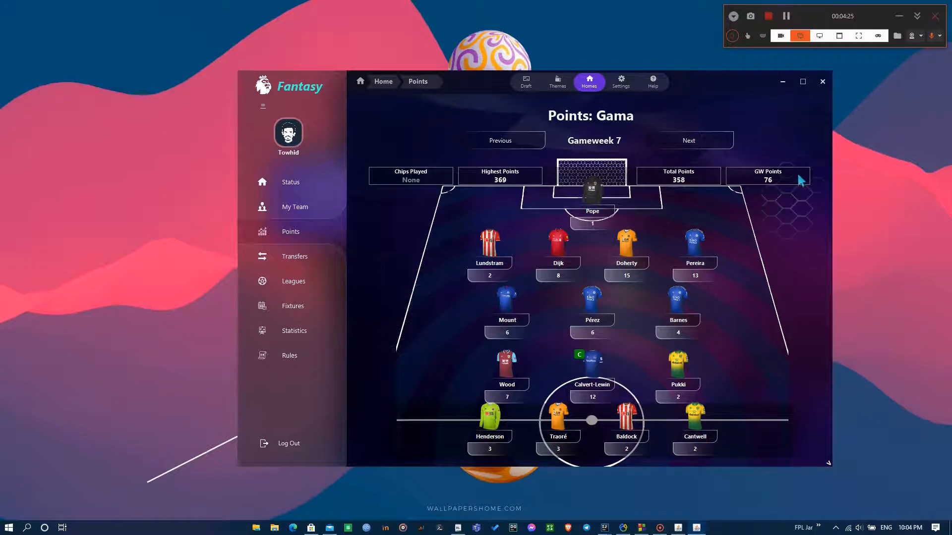
{"action": "mouse_move", "coordinate": [498, 199]}
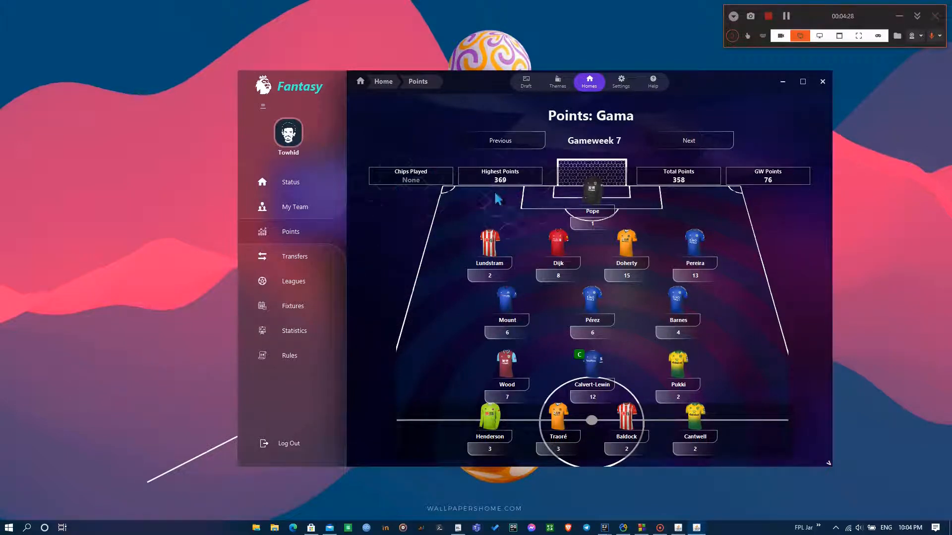
{"action": "mouse_move", "coordinate": [404, 269]}
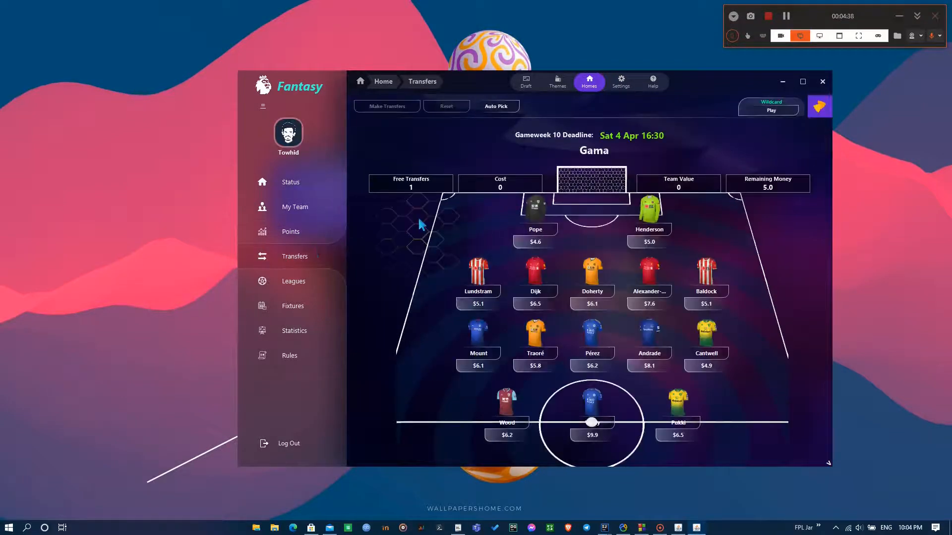
{"action": "mouse_move", "coordinate": [631, 139]}
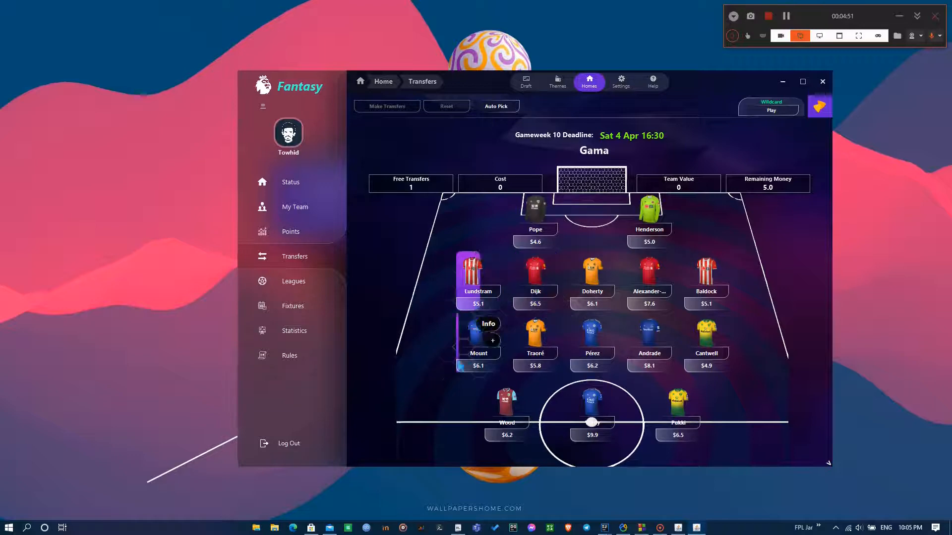
- Replace Traoré with De Bruyne and Pérez with Mohamed Salah on the Transfers page
{"action": "left_click", "coordinate": [534, 336]}
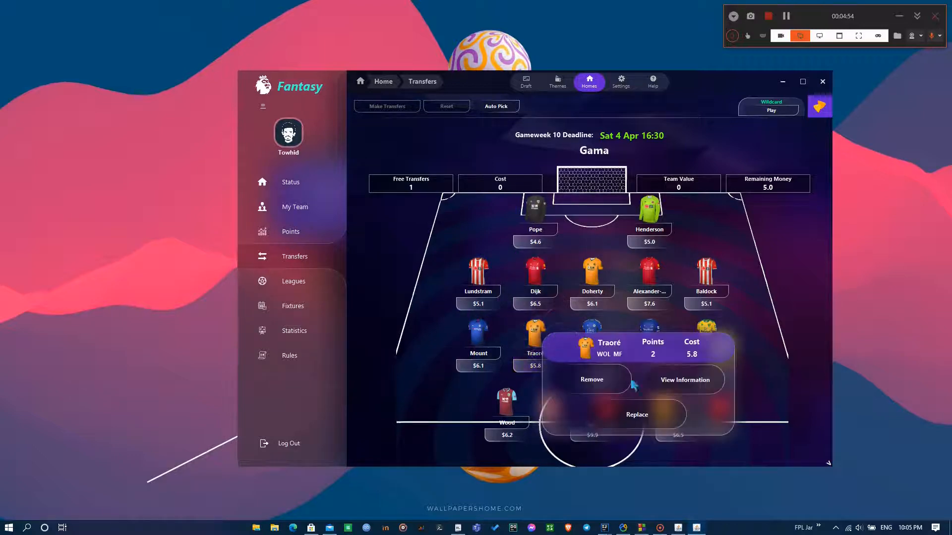
{"action": "left_click", "coordinate": [637, 414]}
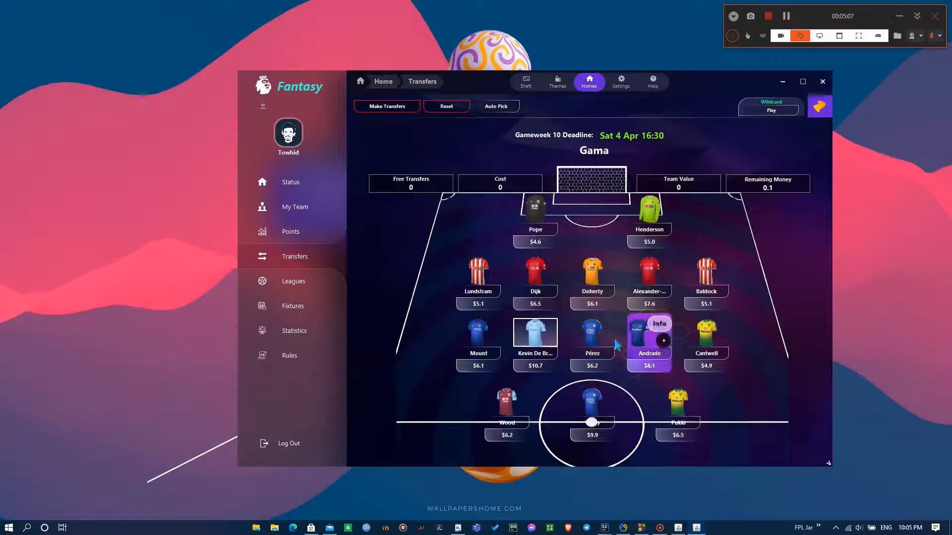
{"action": "left_click", "coordinate": [591, 337]}
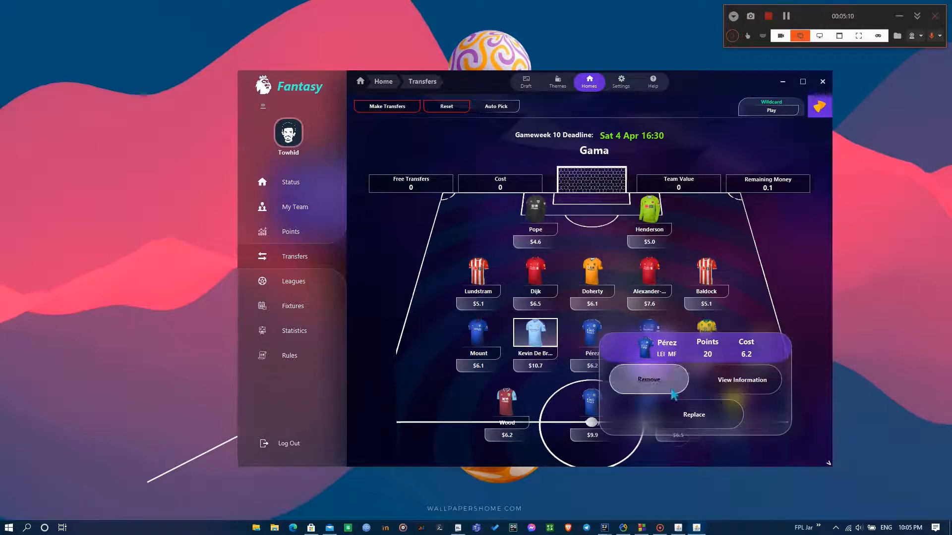
{"action": "left_click", "coordinate": [693, 414]}
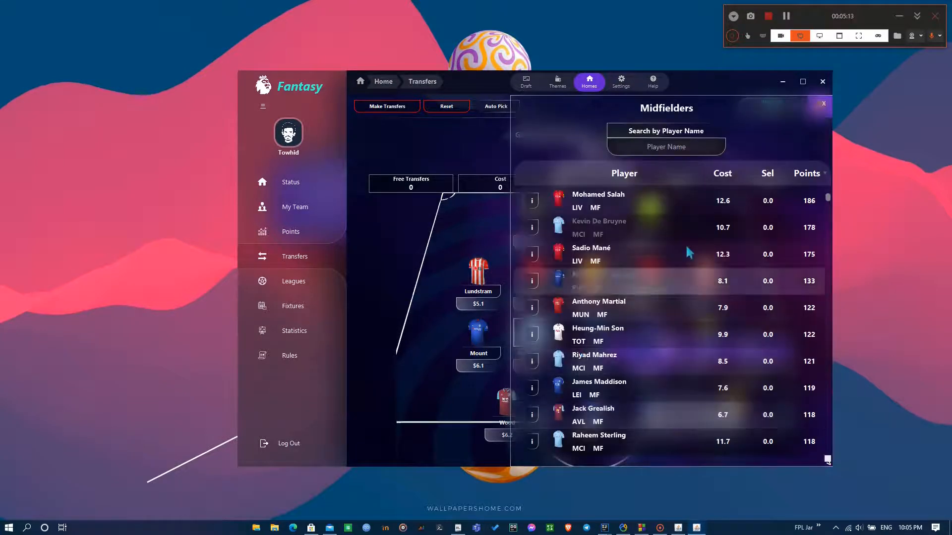
{"action": "left_click", "coordinate": [822, 104]}
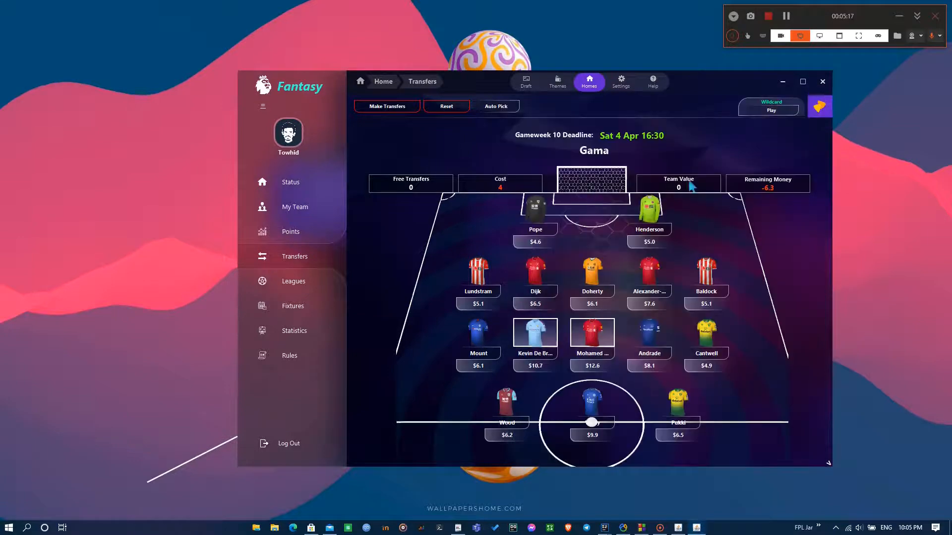
{"action": "mouse_move", "coordinate": [501, 194]}
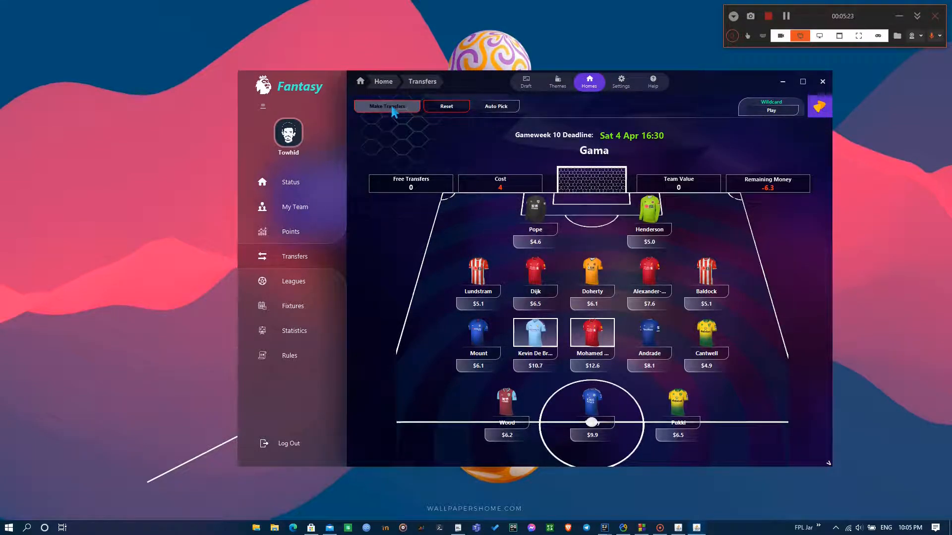
- Submit the transfers, which are rejected for -6.3 remaining money, and close the error list
{"action": "left_click", "coordinate": [387, 106]}
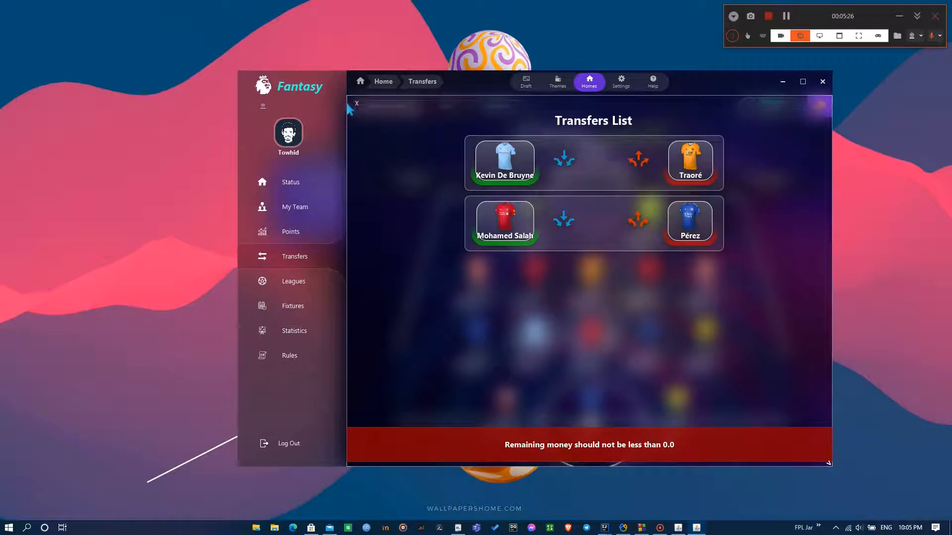
{"action": "left_click", "coordinate": [445, 106]}
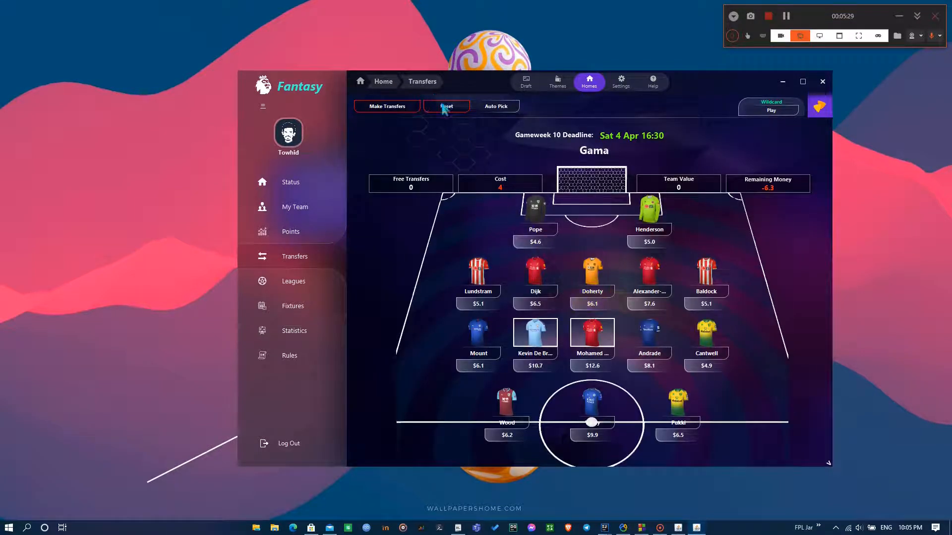
- Reset the transfers, then replace Traoré with De Bruyne and Baldock with John Egan
{"action": "left_click", "coordinate": [446, 107]}
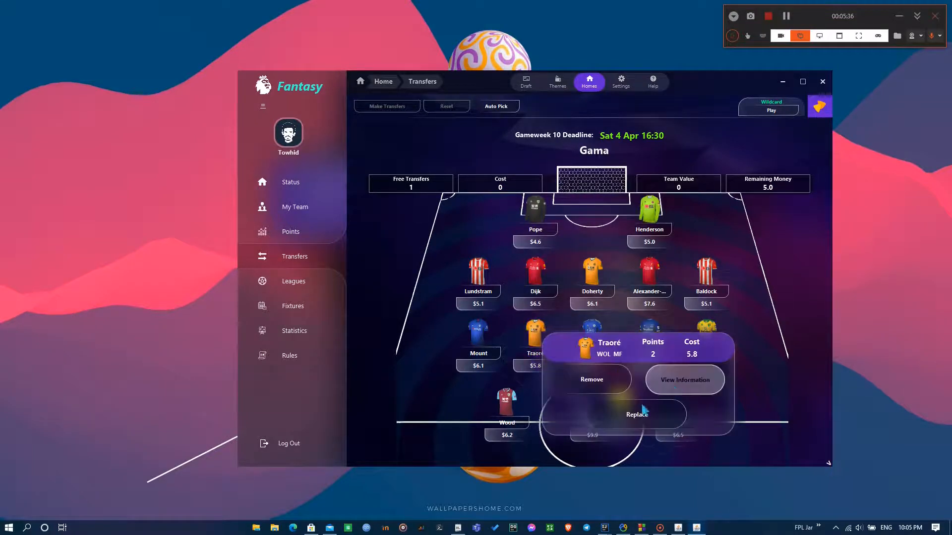
{"action": "left_click", "coordinate": [636, 414]}
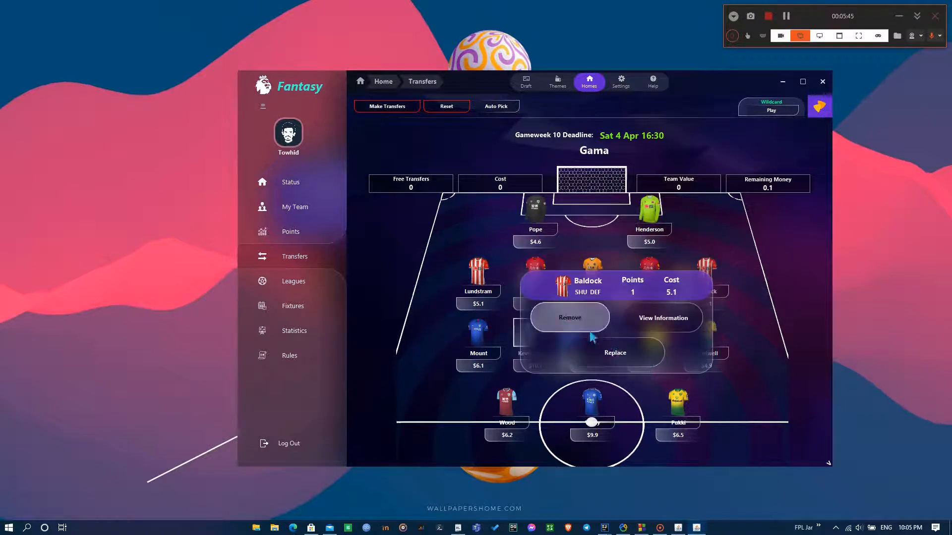
{"action": "left_click", "coordinate": [615, 353]}
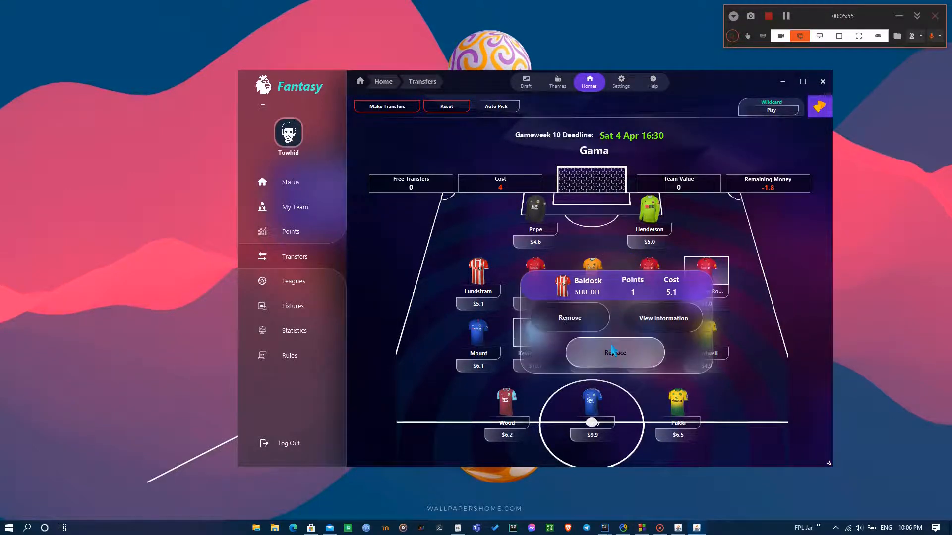
{"action": "left_click", "coordinate": [614, 353]}
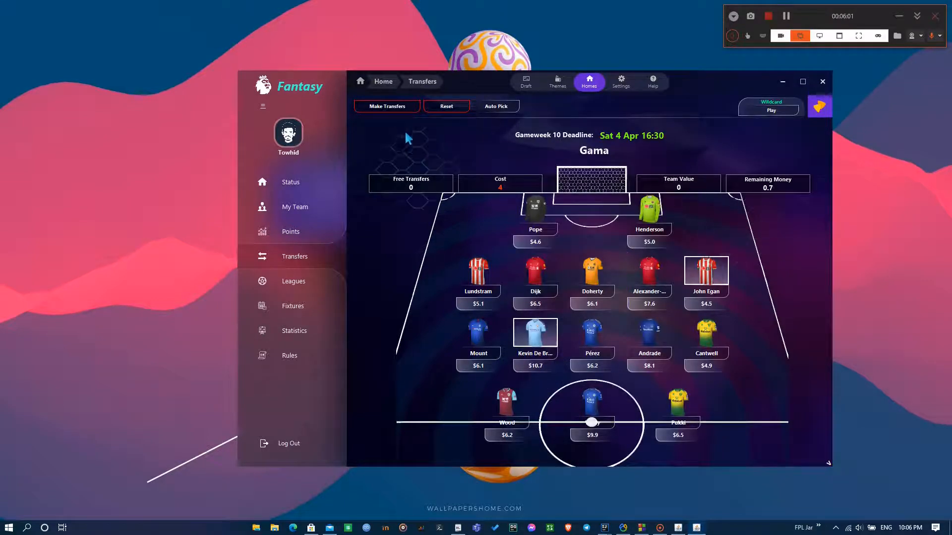
- Submit and confirm the two pending transfers
{"action": "left_click", "coordinate": [386, 106]}
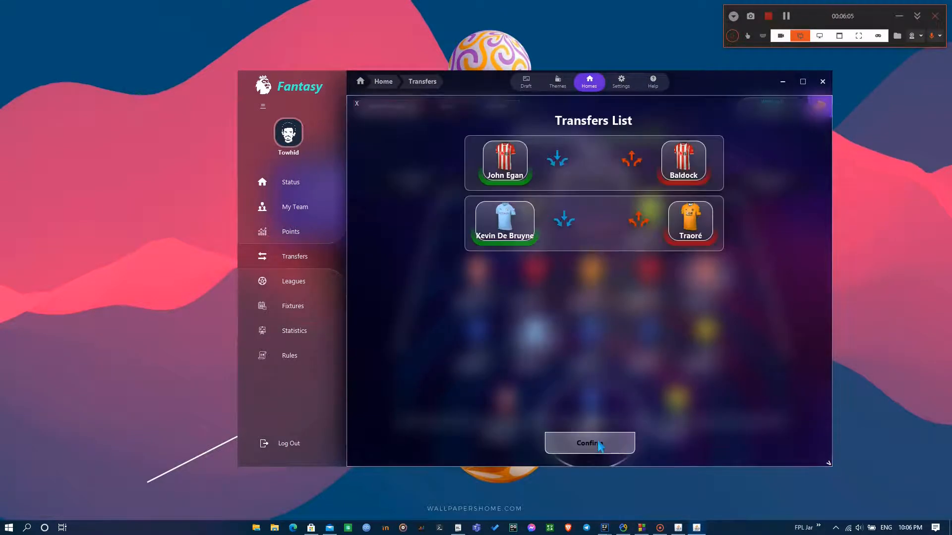
{"action": "left_click", "coordinate": [588, 443]}
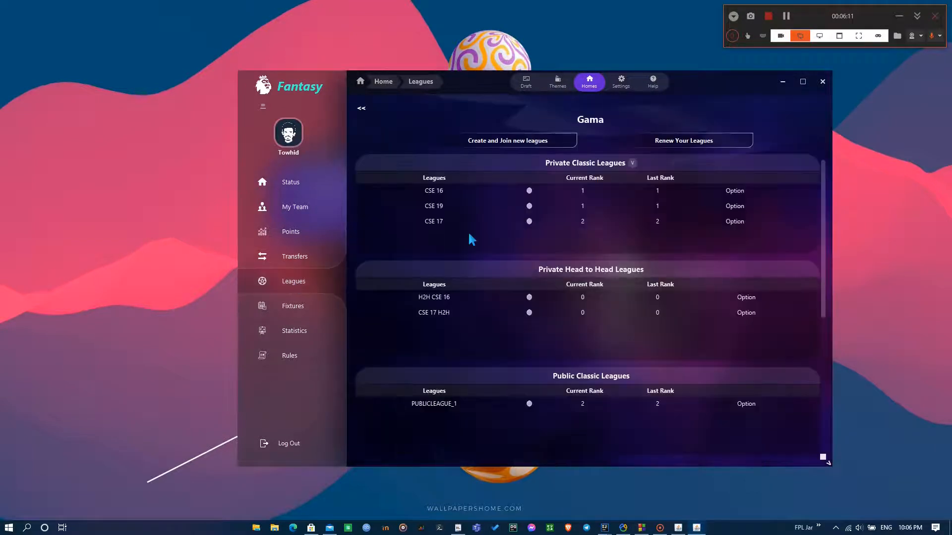
{"action": "mouse_move", "coordinate": [494, 242]}
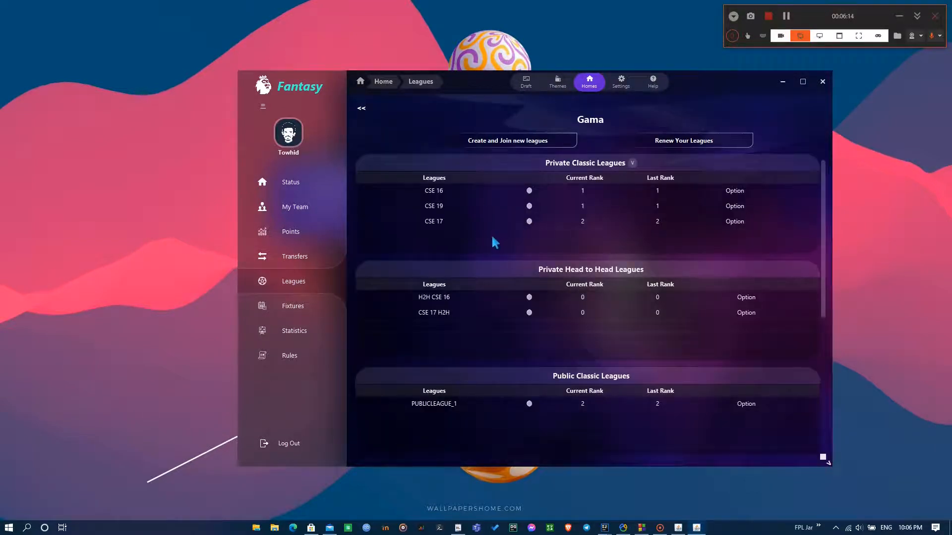
{"action": "left_click", "coordinate": [632, 163]}
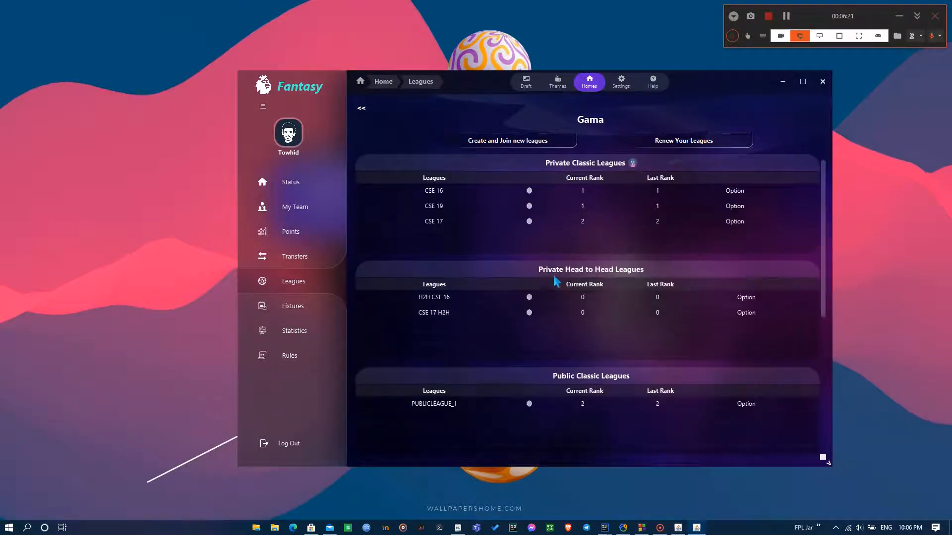
{"action": "scroll", "scroll_direction": "down", "scroll_amount": 3}
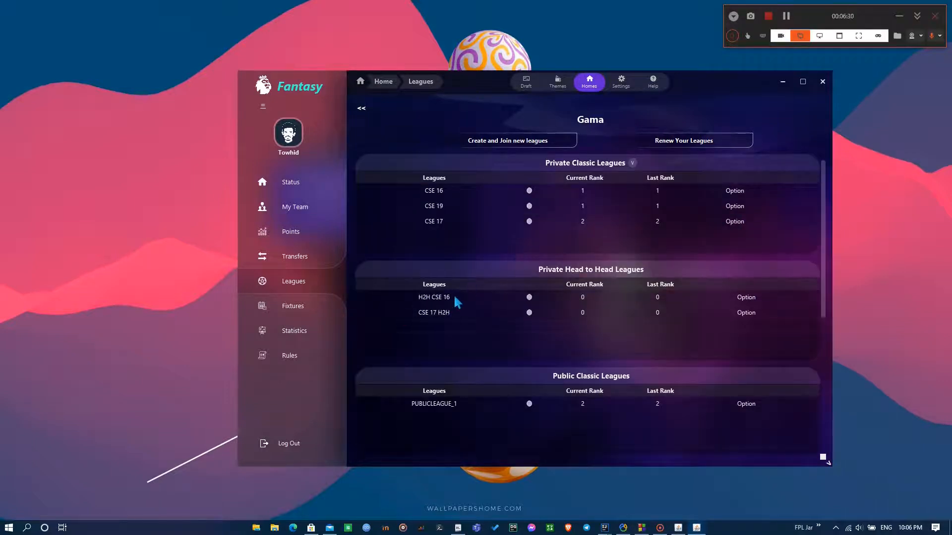
{"action": "mouse_move", "coordinate": [458, 337]}
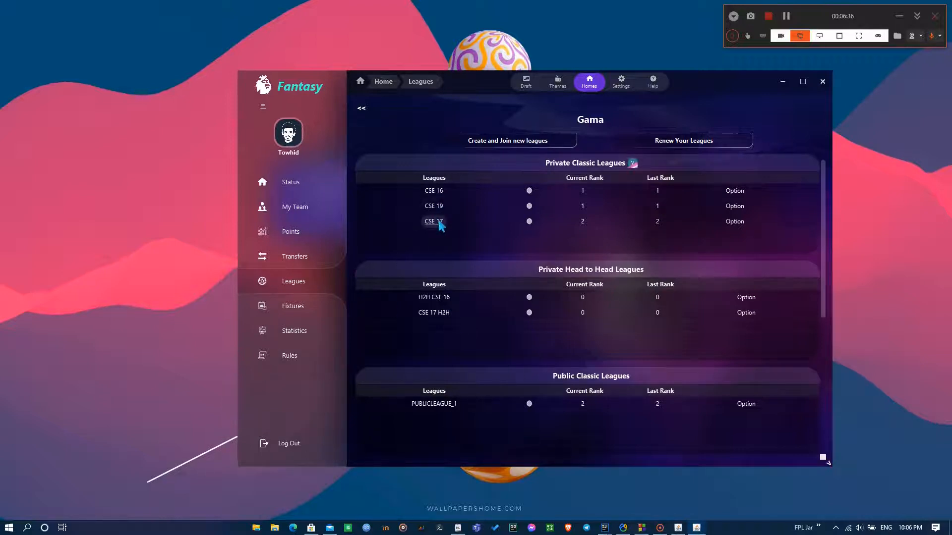
- View CSE 17 standings and Gama's gameweek 8 and 9 points, then return to the leagues overview
{"action": "left_click", "coordinate": [434, 221]}
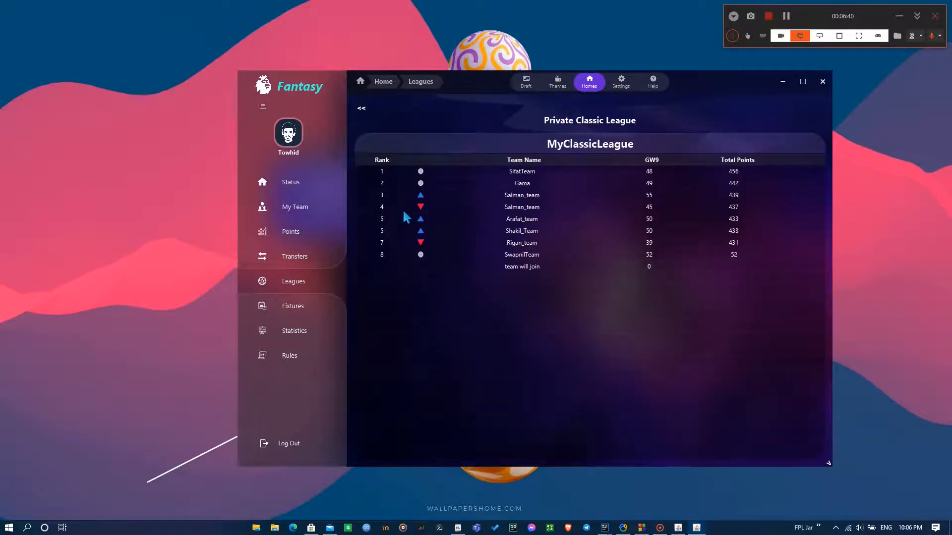
{"action": "left_click", "coordinate": [520, 182]}
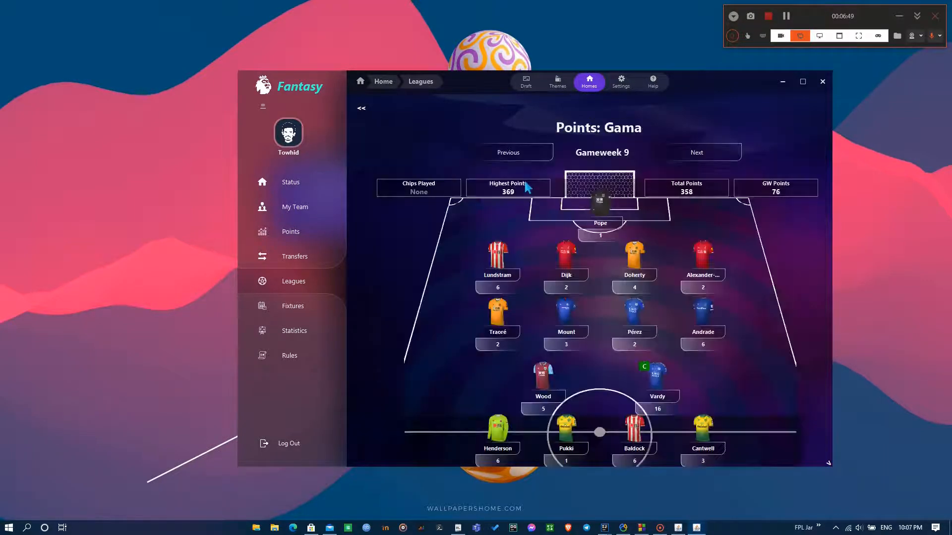
{"action": "left_click", "coordinate": [508, 153]}
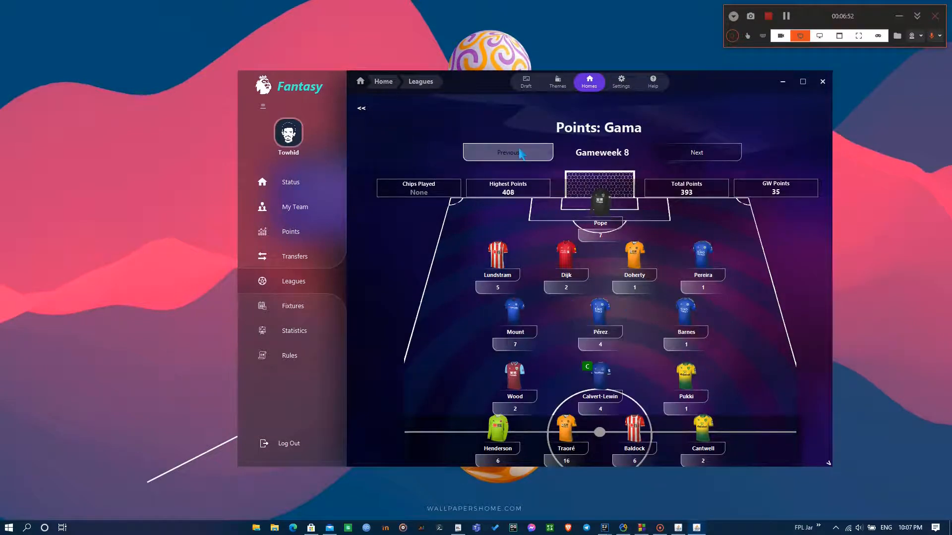
{"action": "left_click", "coordinate": [696, 152]}
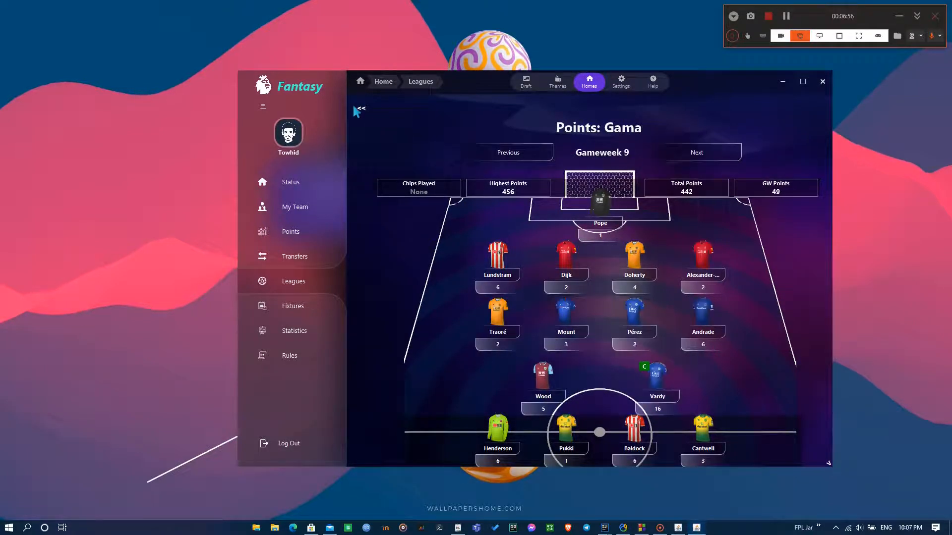
{"action": "left_click", "coordinate": [294, 280]}
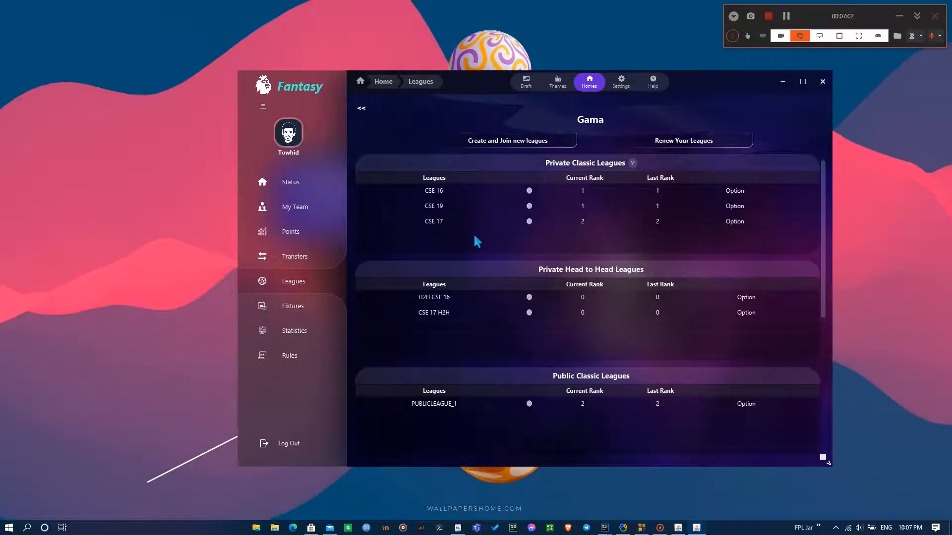
{"action": "mouse_move", "coordinate": [466, 311]}
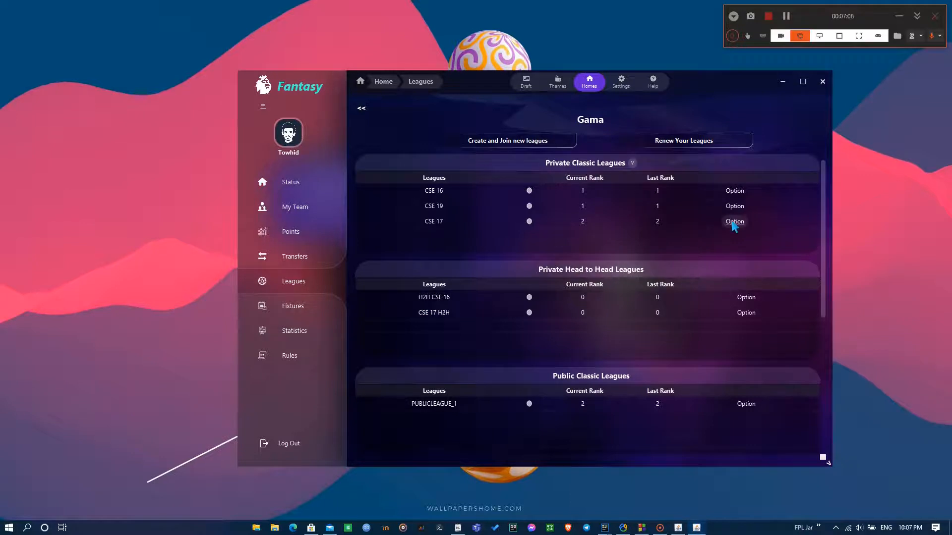
- Open the H2H CSE 16 head-to-head league standings via its Option button
{"action": "left_click", "coordinate": [734, 222]}
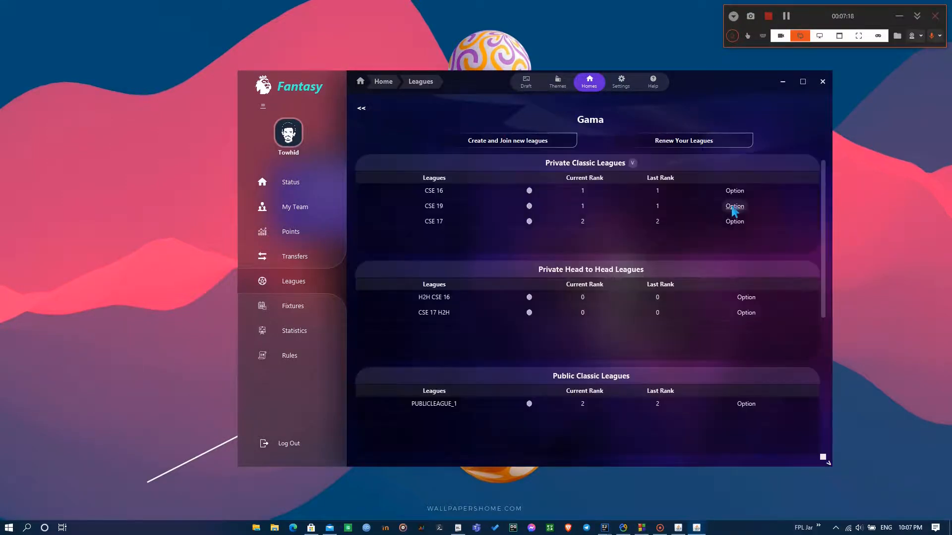
{"action": "left_click", "coordinate": [733, 206]}
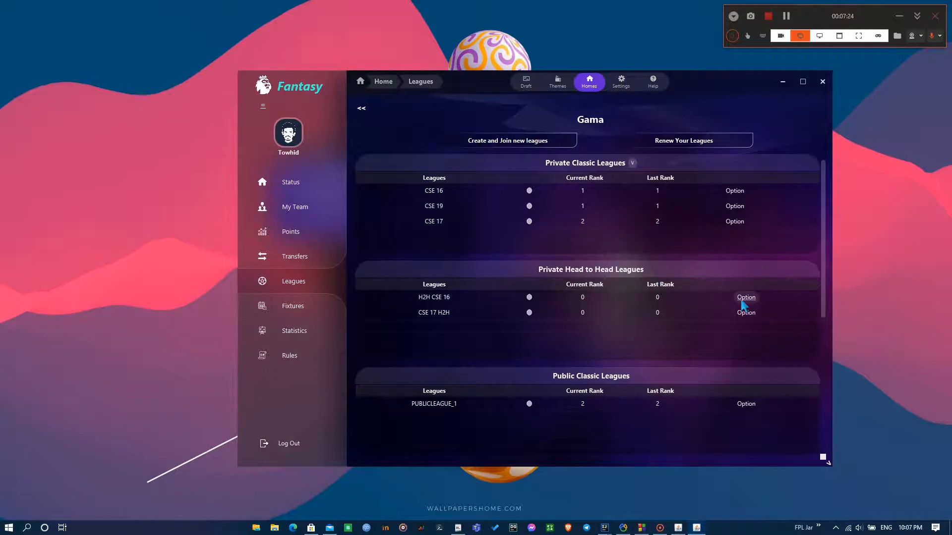
{"action": "left_click", "coordinate": [745, 297]}
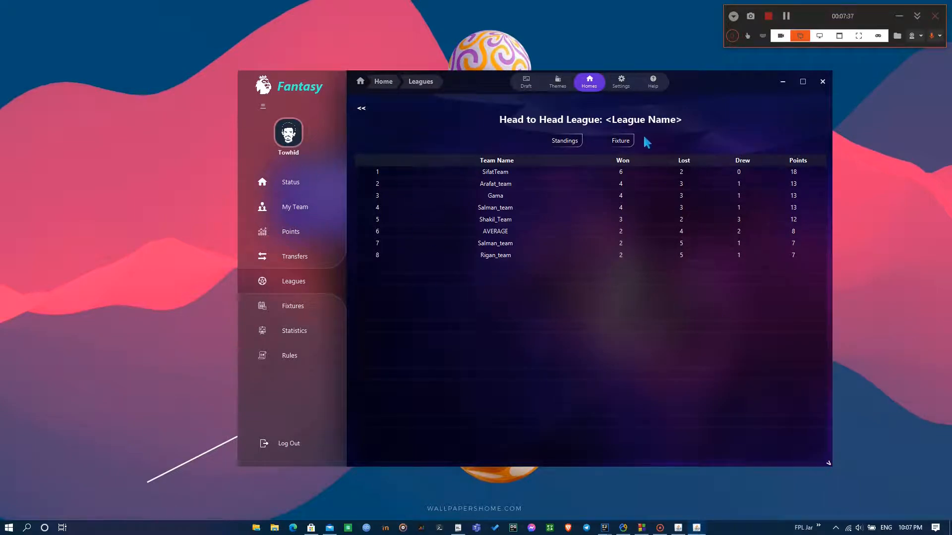
- View head-to-head fixtures for gameweeks 33 and 4, then return to the standings
{"action": "left_click", "coordinate": [621, 140]}
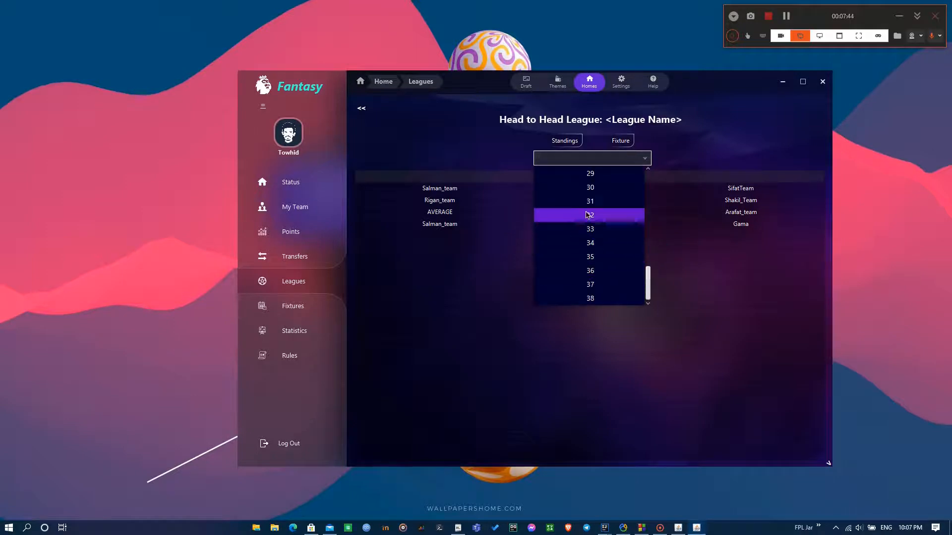
{"action": "left_click", "coordinate": [589, 215]}
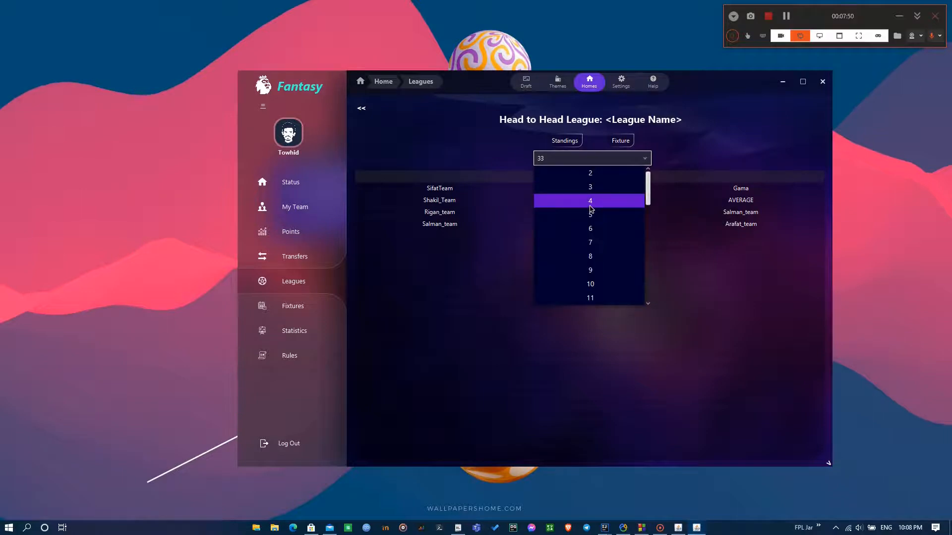
{"action": "left_click", "coordinate": [589, 200]}
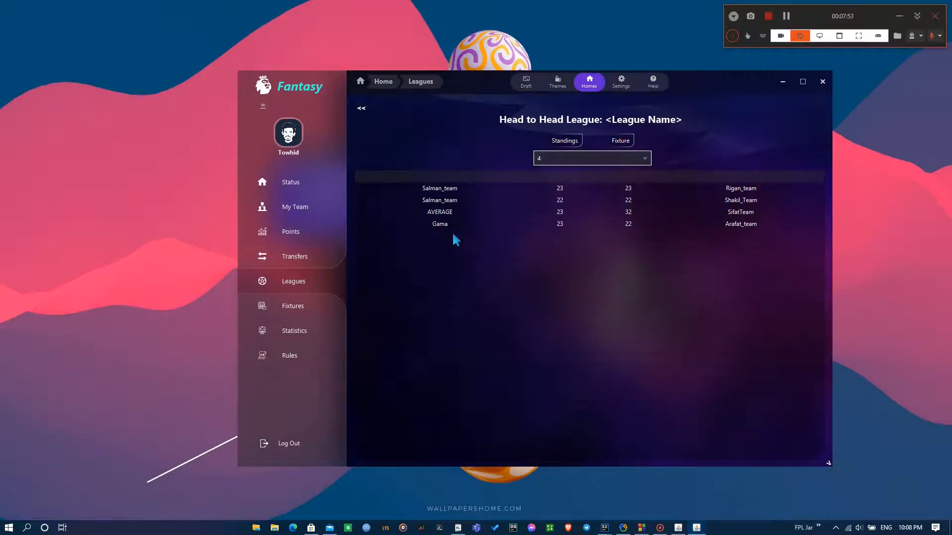
{"action": "left_click", "coordinate": [591, 157]}
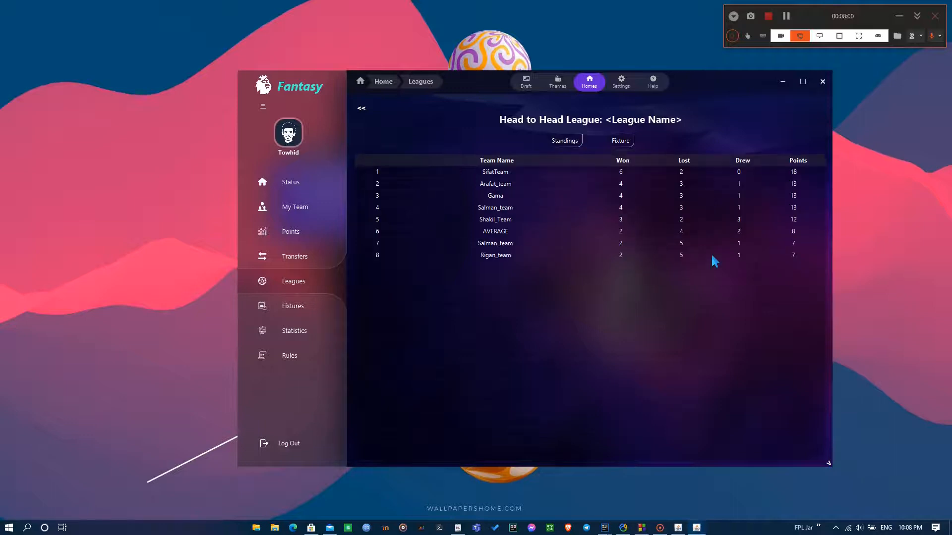
- Return to the leagues overview, view the GLOBAL league standings, then go back
{"action": "left_click", "coordinate": [293, 280]}
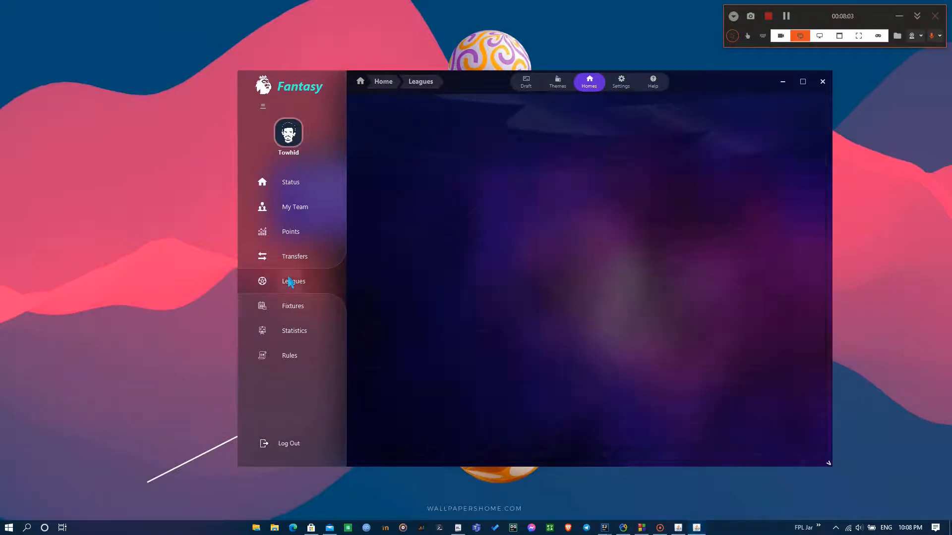
{"action": "left_click", "coordinate": [294, 280]}
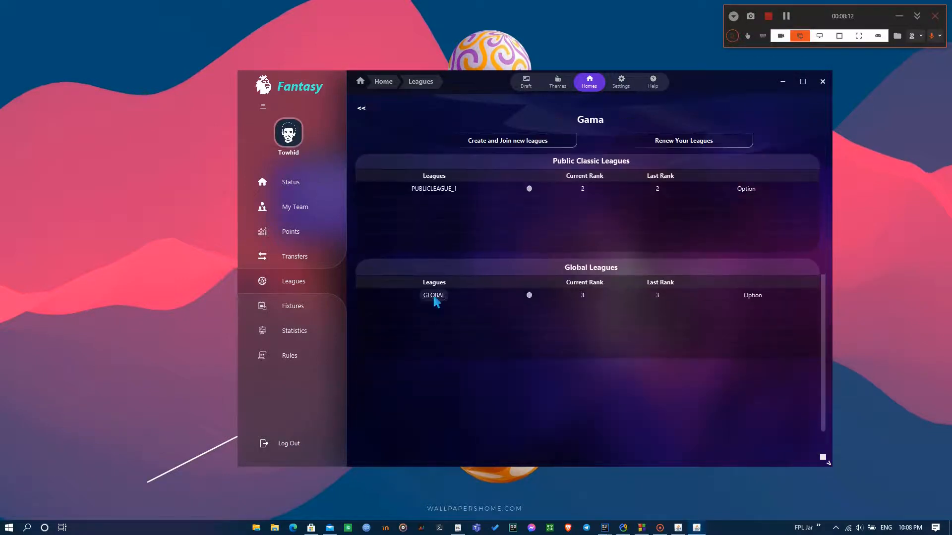
{"action": "left_click", "coordinate": [434, 295]}
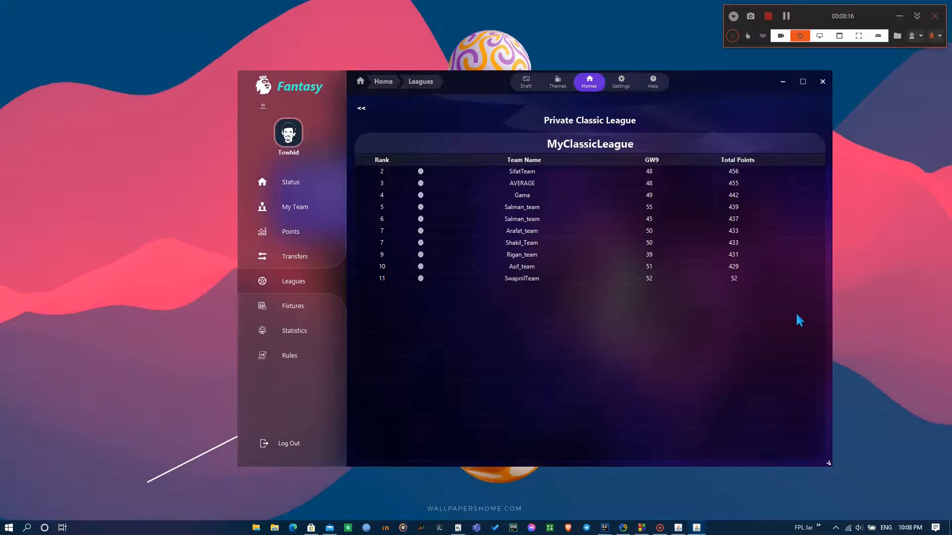
{"action": "mouse_move", "coordinate": [365, 103]}
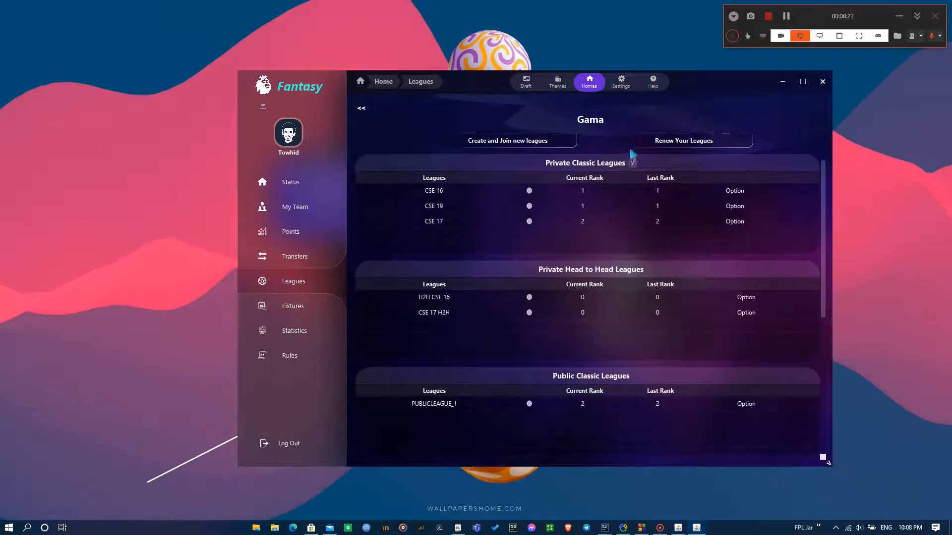
{"action": "left_click", "coordinate": [293, 305]}
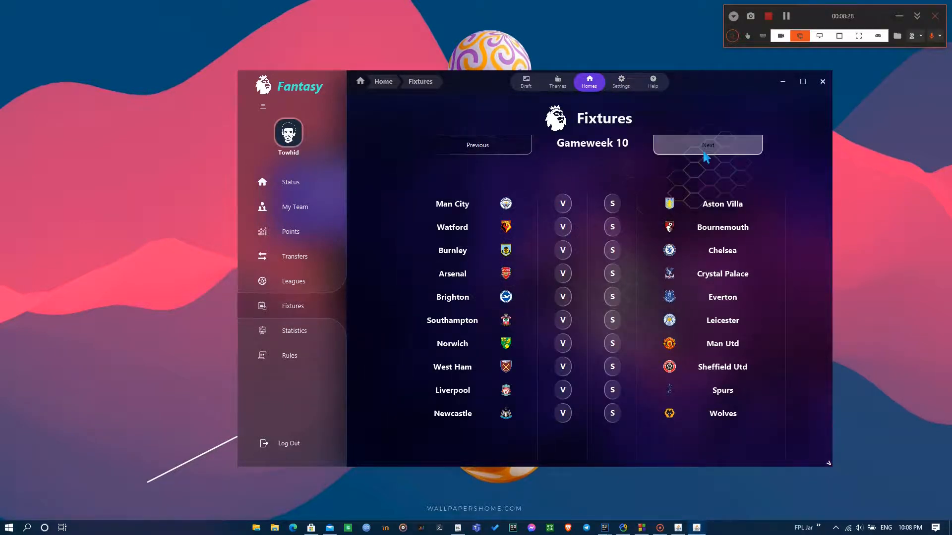
- Move between gameweeks' fixtures with Next and Previous, viewing upcoming matches and past scores
{"action": "left_click", "coordinate": [707, 144]}
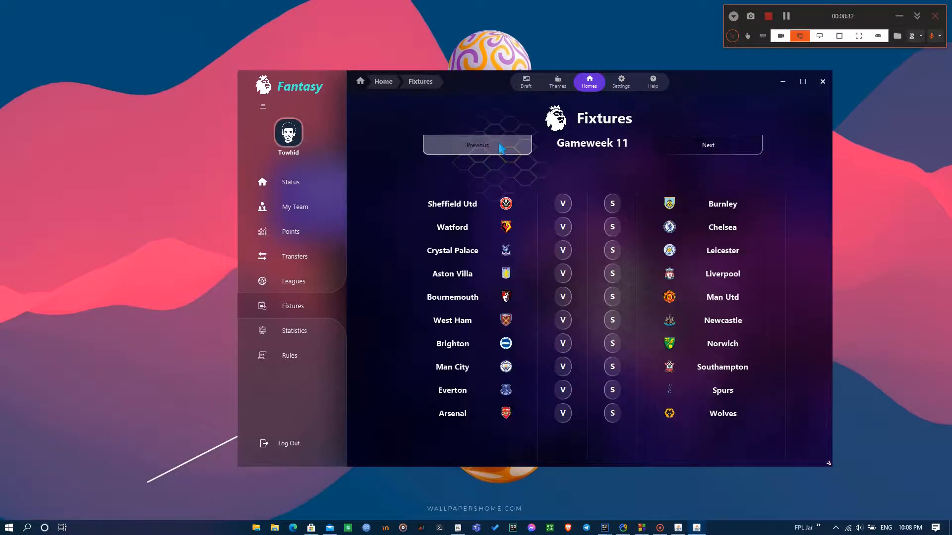
{"action": "left_click", "coordinate": [479, 145]}
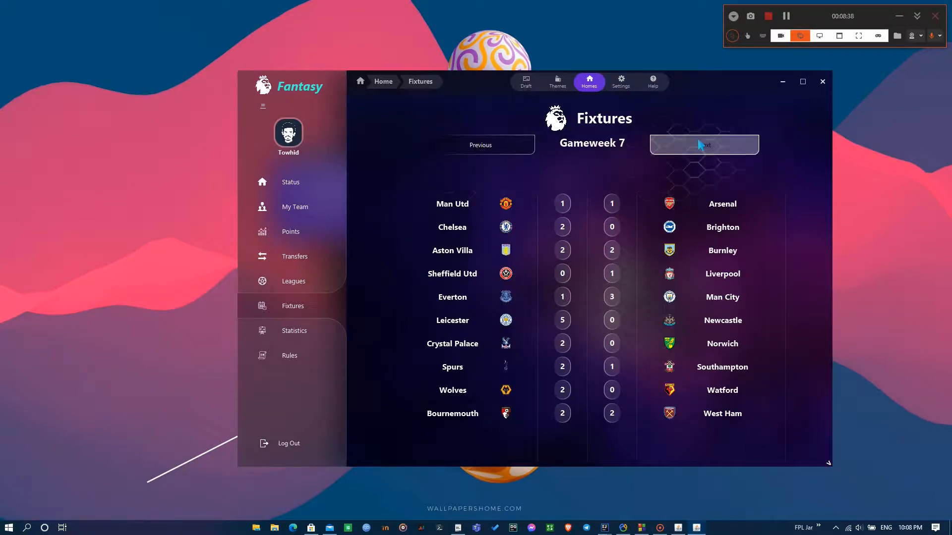
{"action": "left_click", "coordinate": [704, 145]}
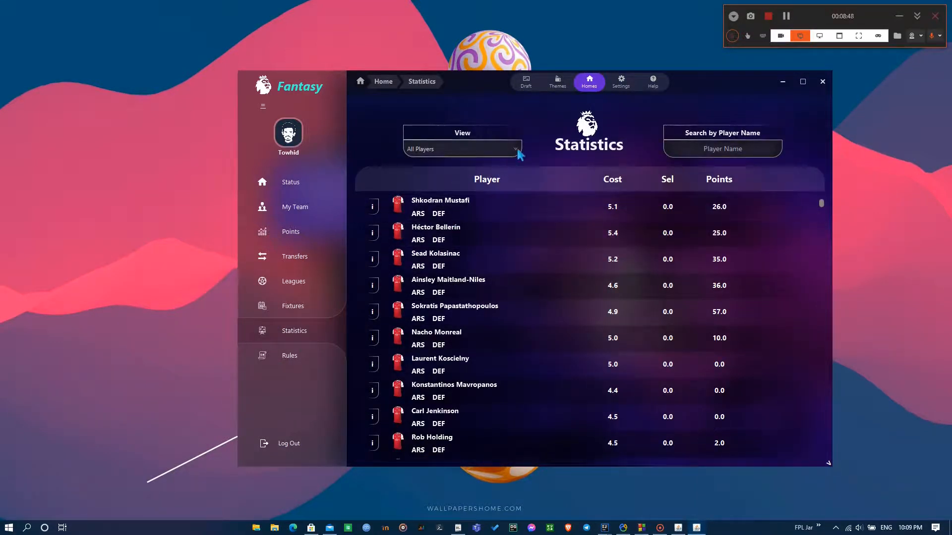
- List only midfielders in Statistics and rank them by points, highest first
{"action": "left_click", "coordinate": [462, 149]}
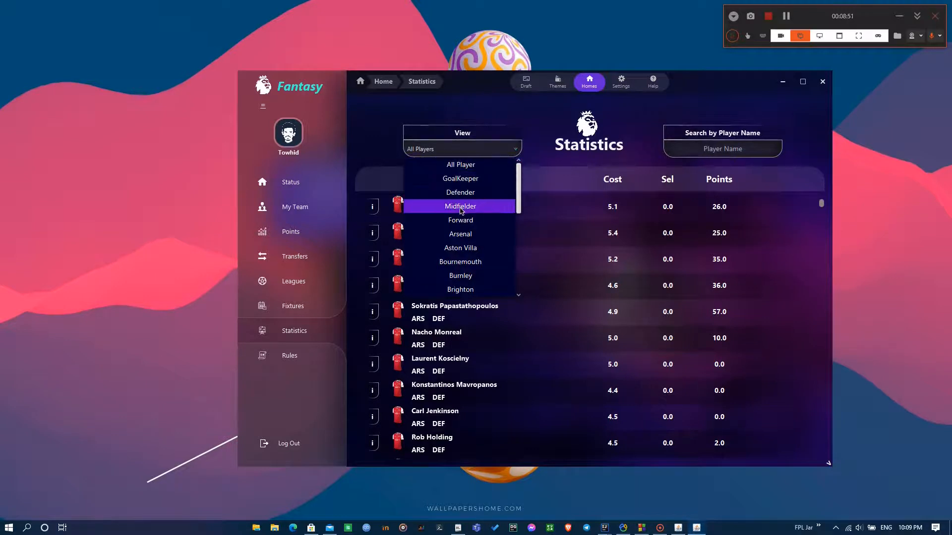
{"action": "left_click", "coordinate": [460, 206]}
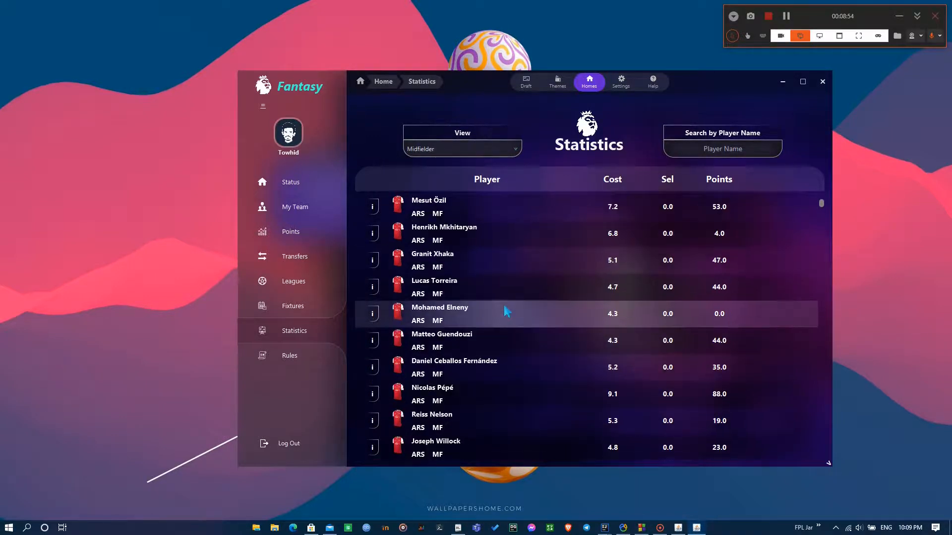
{"action": "left_click", "coordinate": [717, 179]}
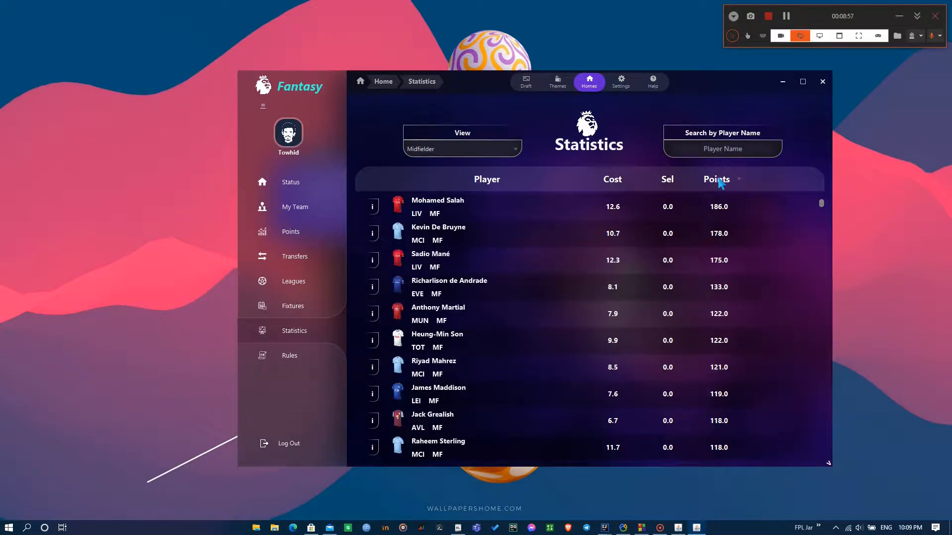
{"action": "left_click", "coordinate": [611, 179]}
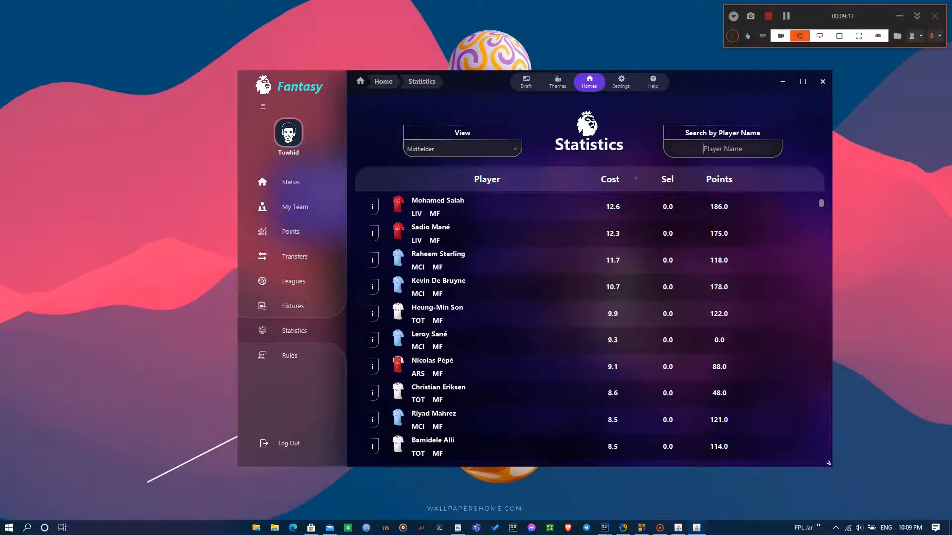
- Filter the midfielders by name searches 'ster', 'son' and 'sal' to reach Salah
{"action": "type", "text": "ster"}
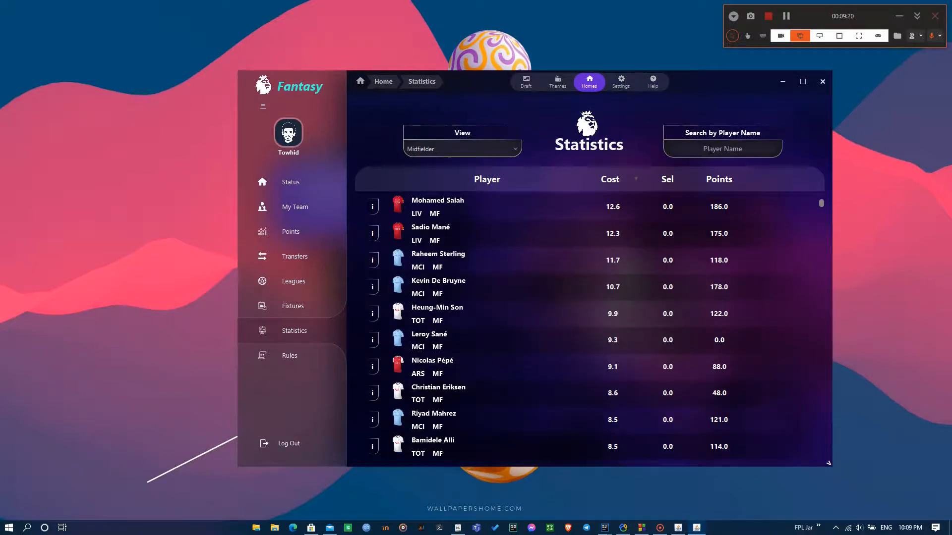
{"action": "type", "text": "son"}
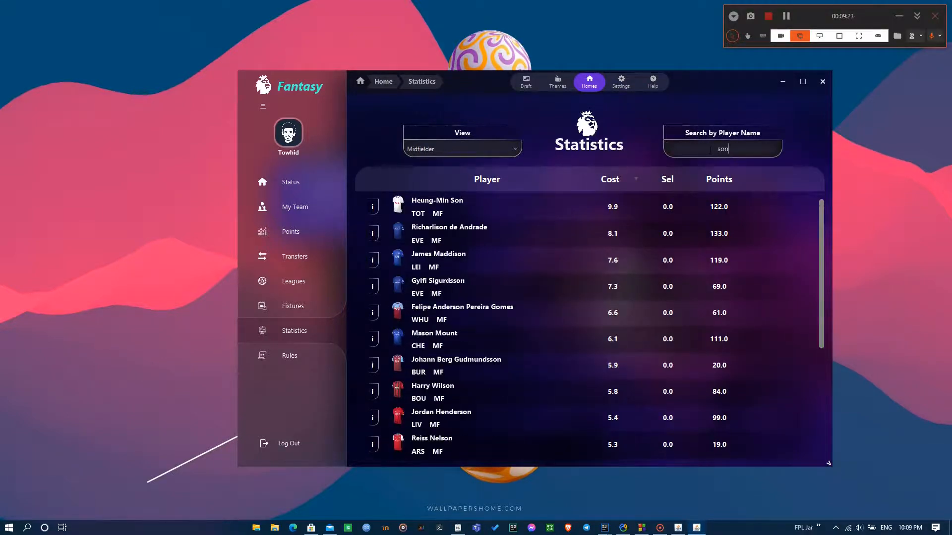
{"action": "type", "text": "sal"}
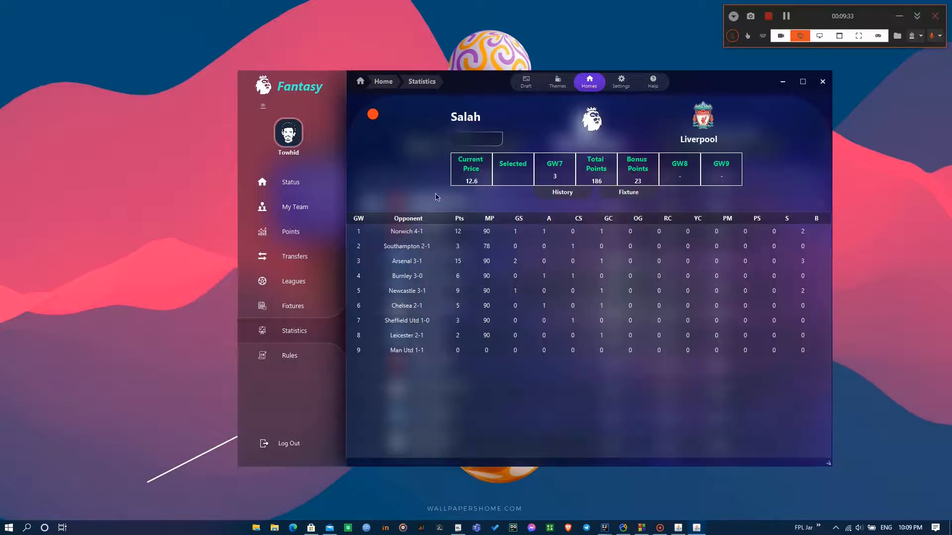
- View Salah's upcoming fixtures and gameweek history, then close his detail page
{"action": "left_click", "coordinate": [628, 193]}
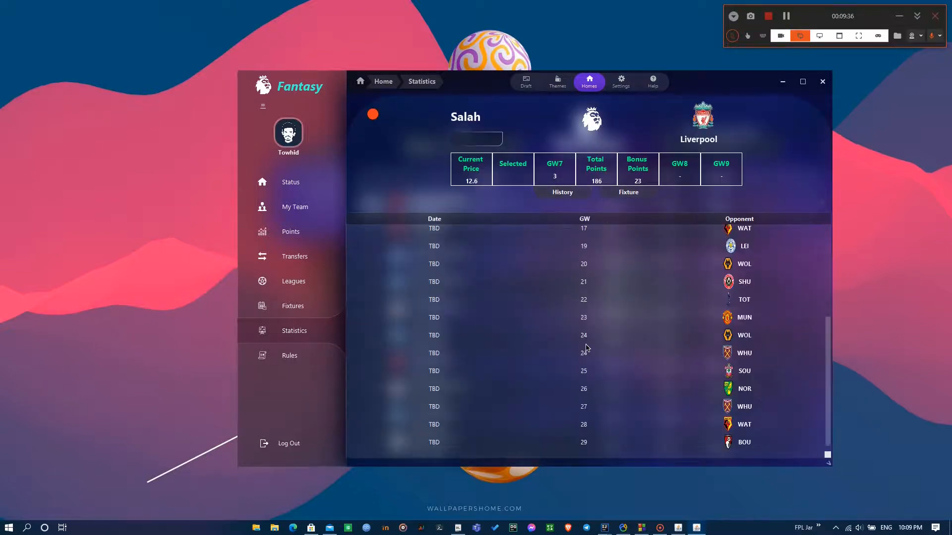
{"action": "left_click", "coordinate": [561, 191]}
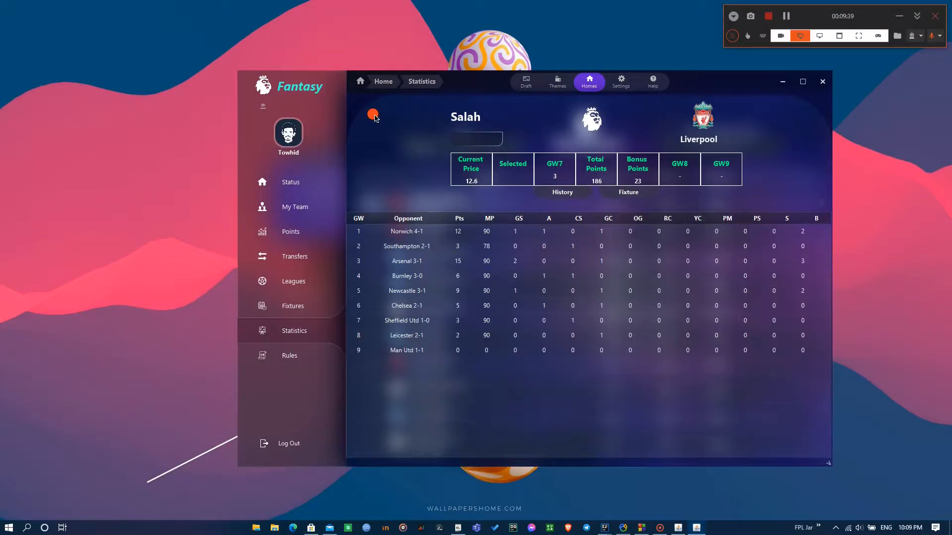
{"action": "left_click", "coordinate": [422, 81]}
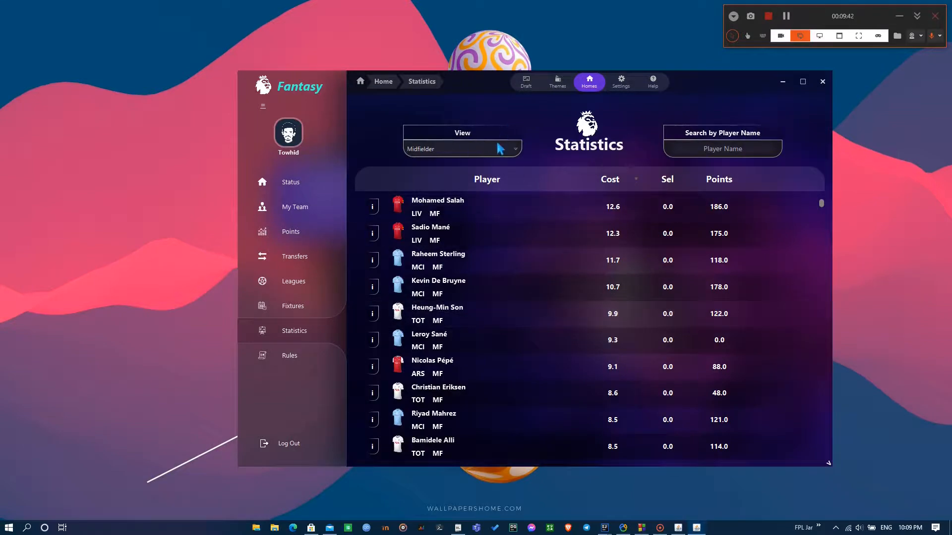
- List goalkeeper statistics instead of midfielders and go to the rules of the game
{"action": "left_click", "coordinate": [461, 148]}
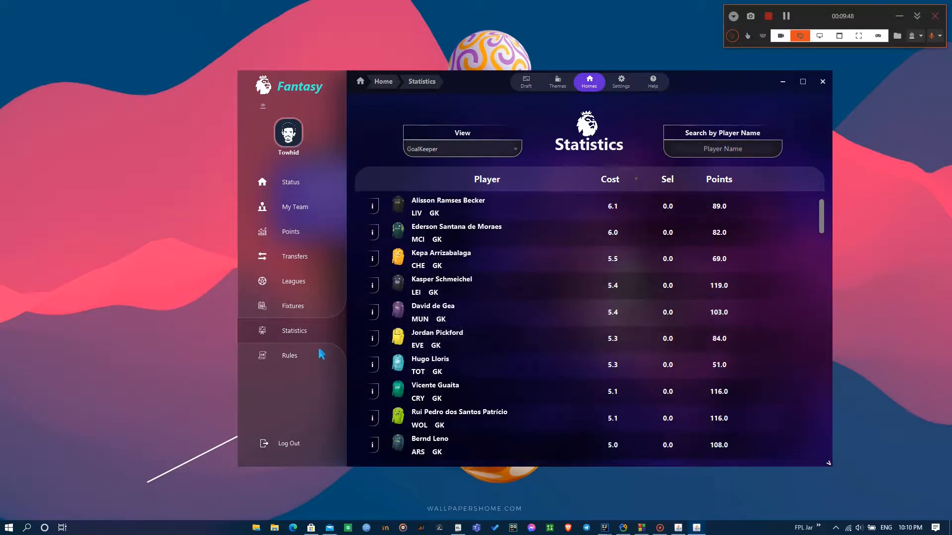
{"action": "left_click", "coordinate": [289, 355]}
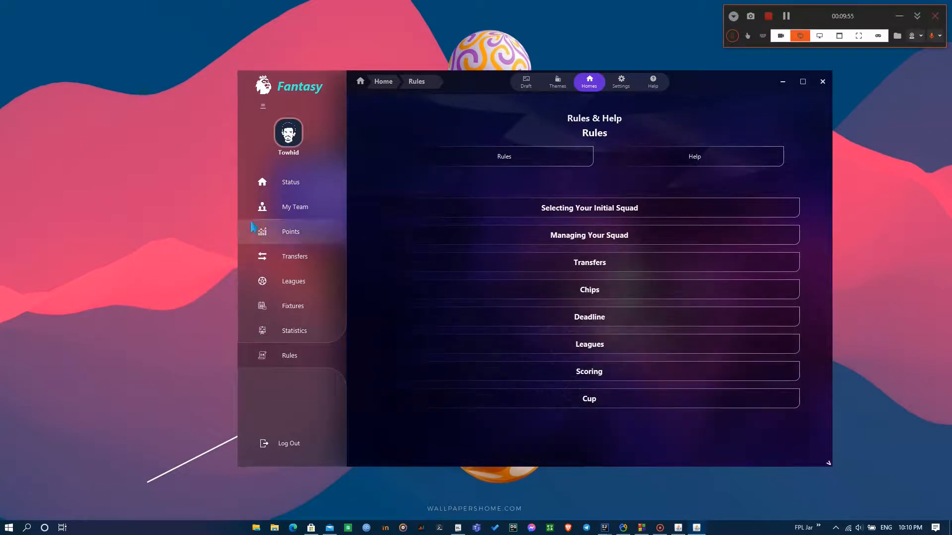
- Return to the Gameweek 9 status overview and log out of the app
{"action": "left_click", "coordinate": [291, 182]}
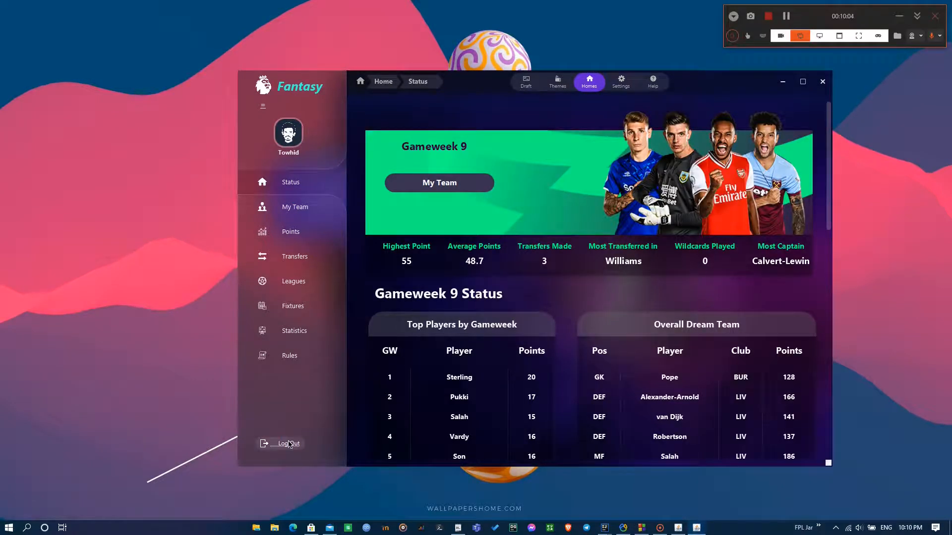
{"action": "left_click", "coordinate": [285, 444]}
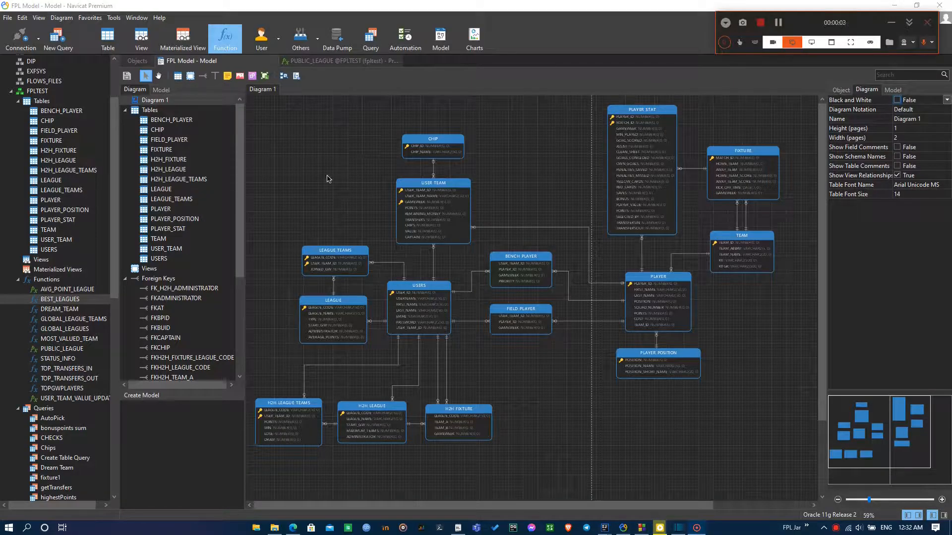
{"action": "left_click", "coordinate": [418, 286]}
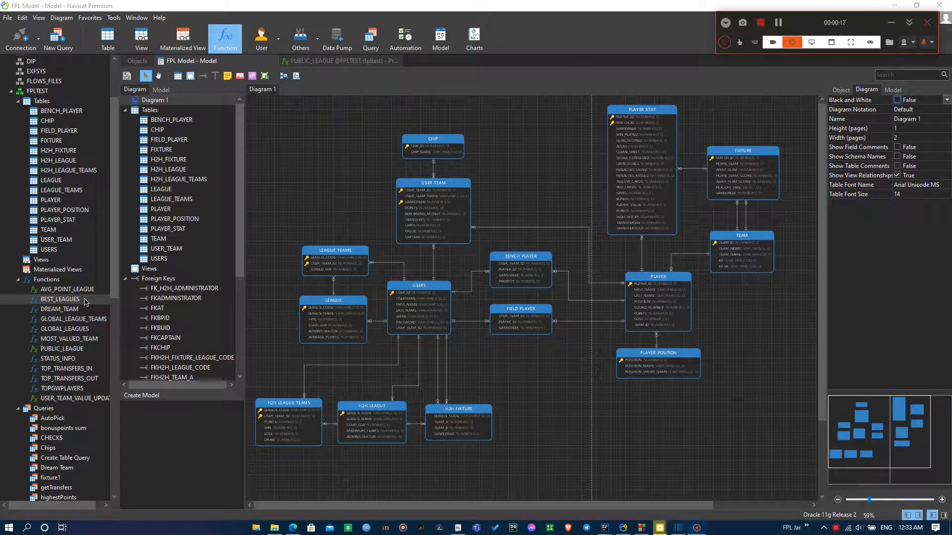
{"action": "left_click", "coordinate": [67, 288]}
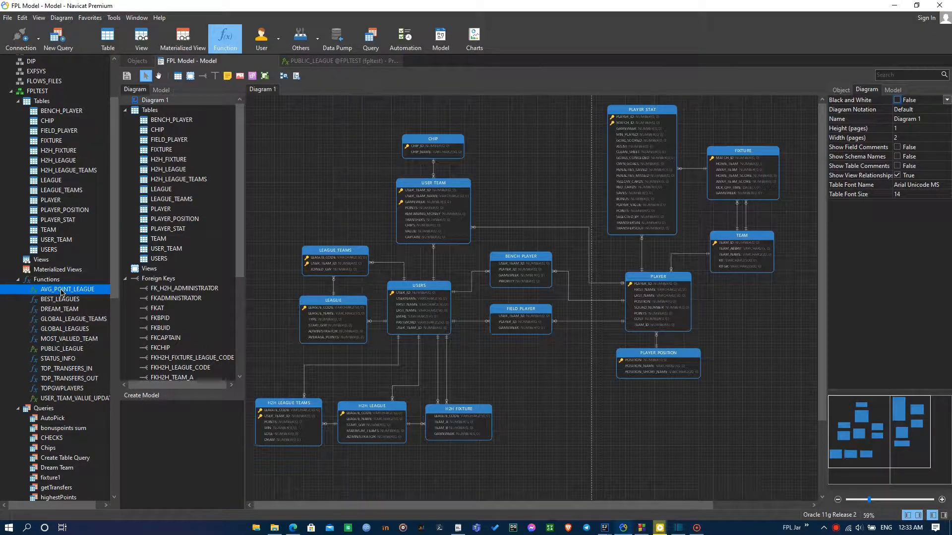
{"action": "left_click", "coordinate": [60, 300]}
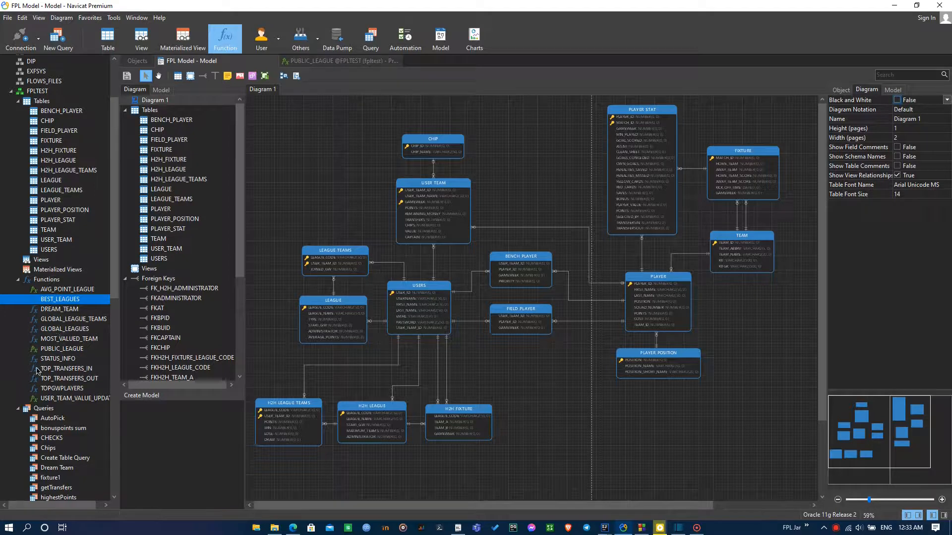
{"action": "left_click", "coordinate": [69, 339]}
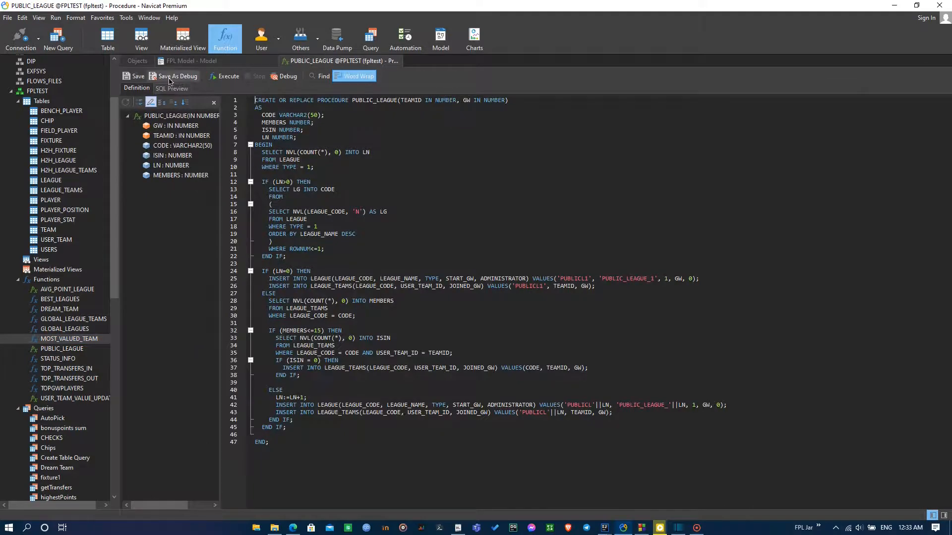
{"action": "left_click", "coordinate": [191, 60]}
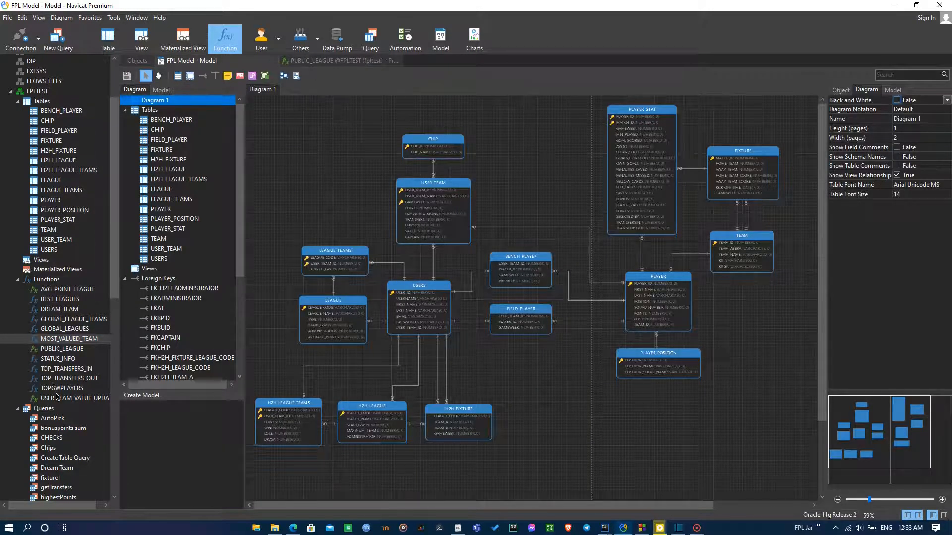
- Select the TOPGWPLAYERS function, then show the FPLTEST schema's triggers via Others > Trigger
{"action": "left_click", "coordinate": [62, 387]}
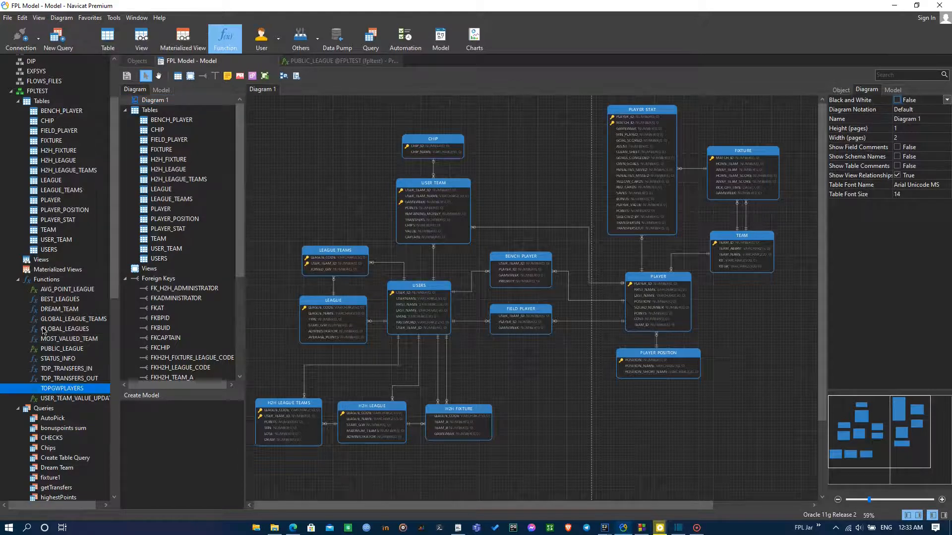
{"action": "scroll", "scroll_direction": "down", "scroll_amount": 3}
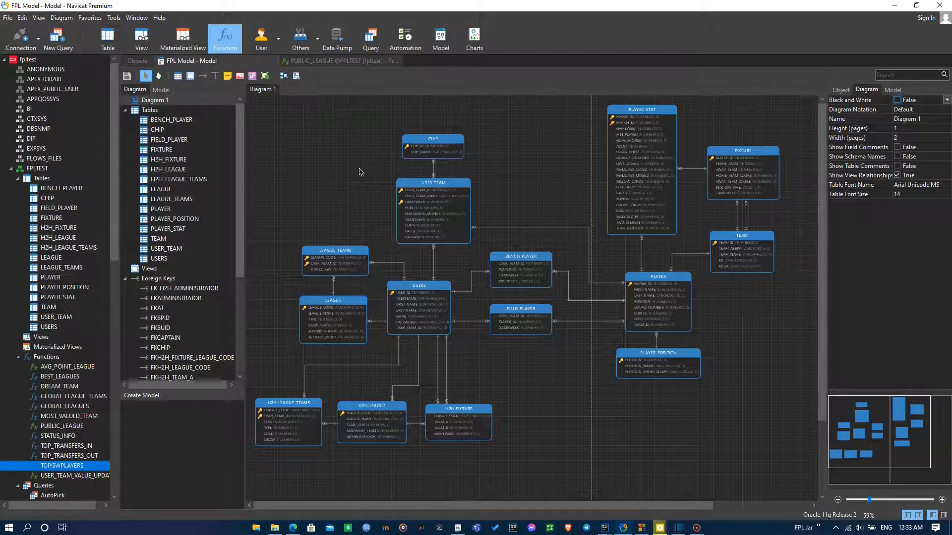
{"action": "mouse_move", "coordinate": [619, 93]}
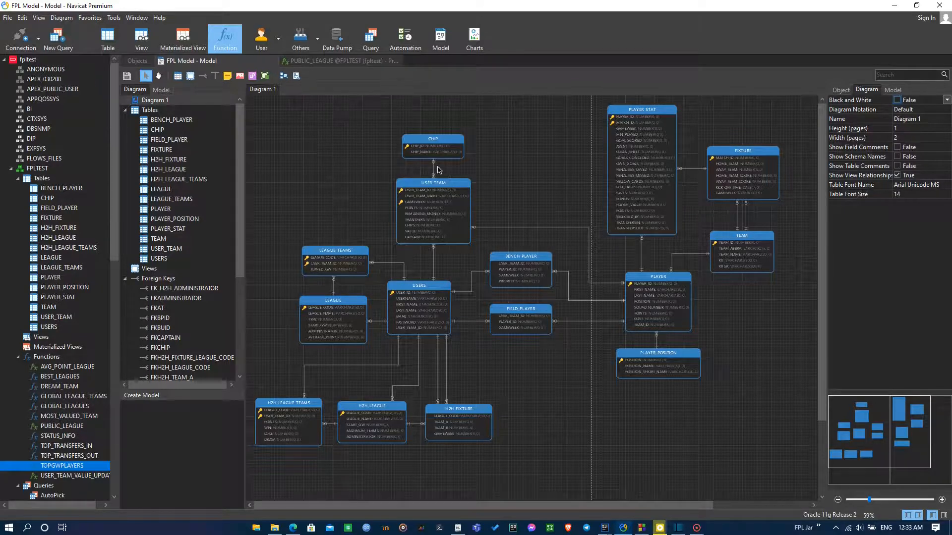
{"action": "left_click", "coordinate": [299, 38]}
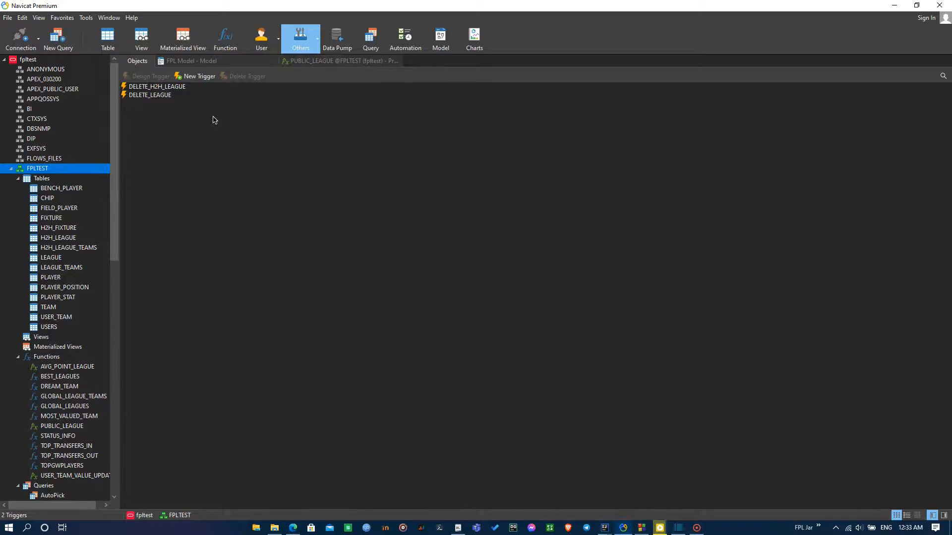
{"action": "mouse_move", "coordinate": [143, 124]}
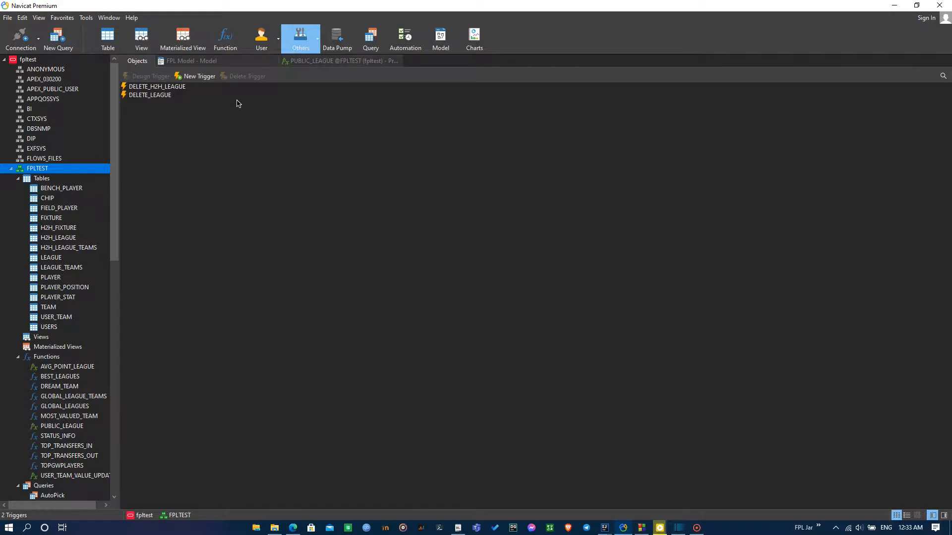
{"action": "mouse_move", "coordinate": [158, 98]}
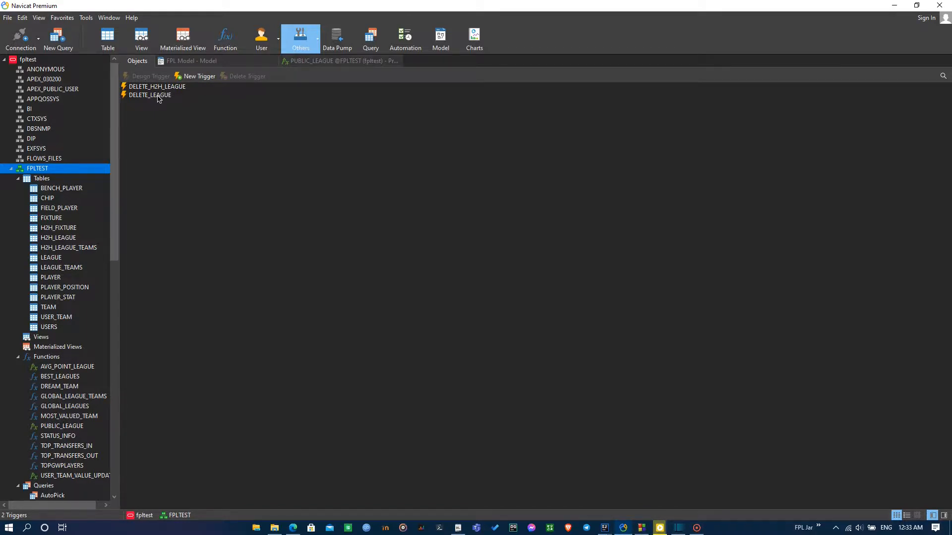
{"action": "left_click", "coordinate": [150, 95]}
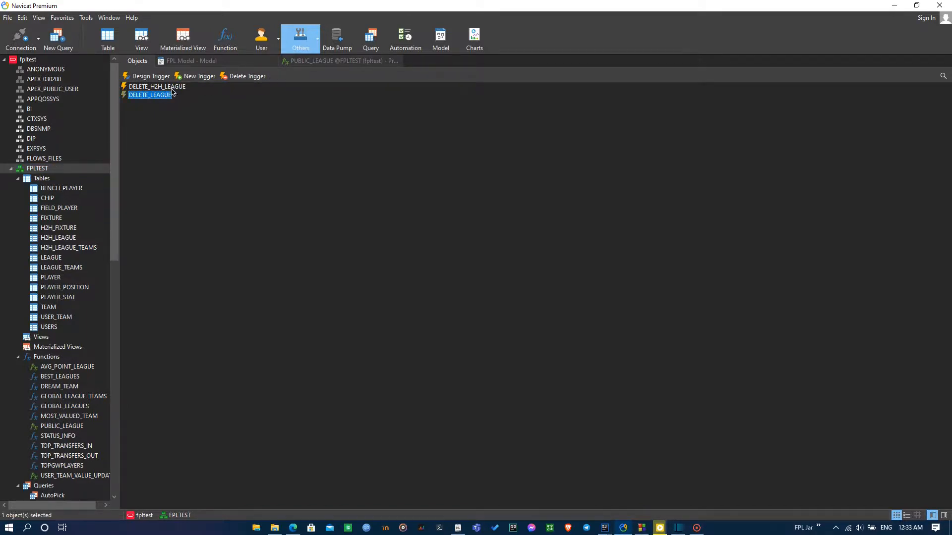
{"action": "left_click", "coordinate": [157, 87]}
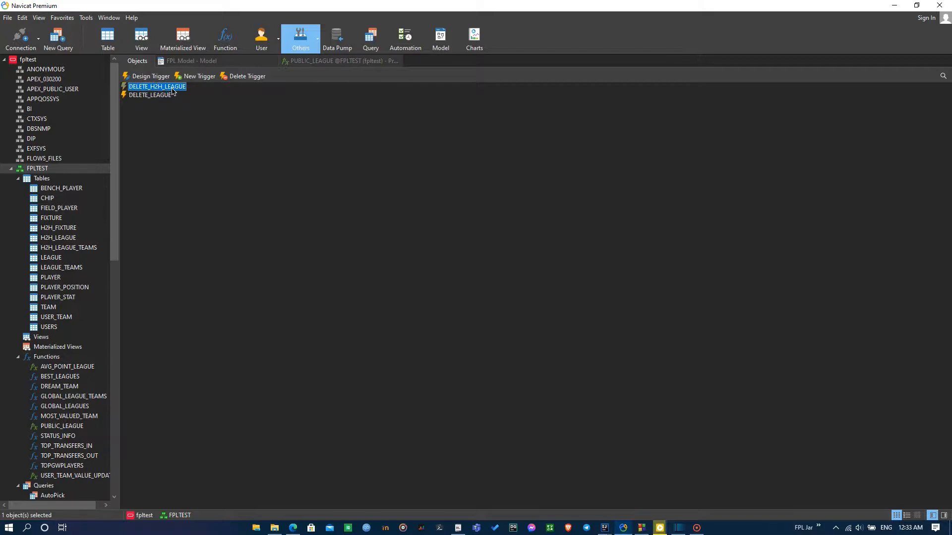
{"action": "mouse_move", "coordinate": [314, 187]}
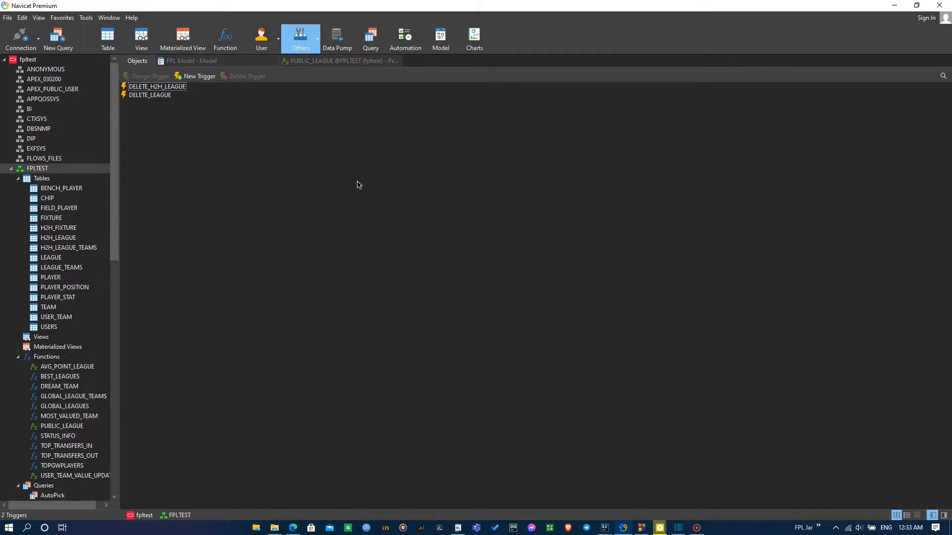
{"action": "mouse_move", "coordinate": [575, 268]}
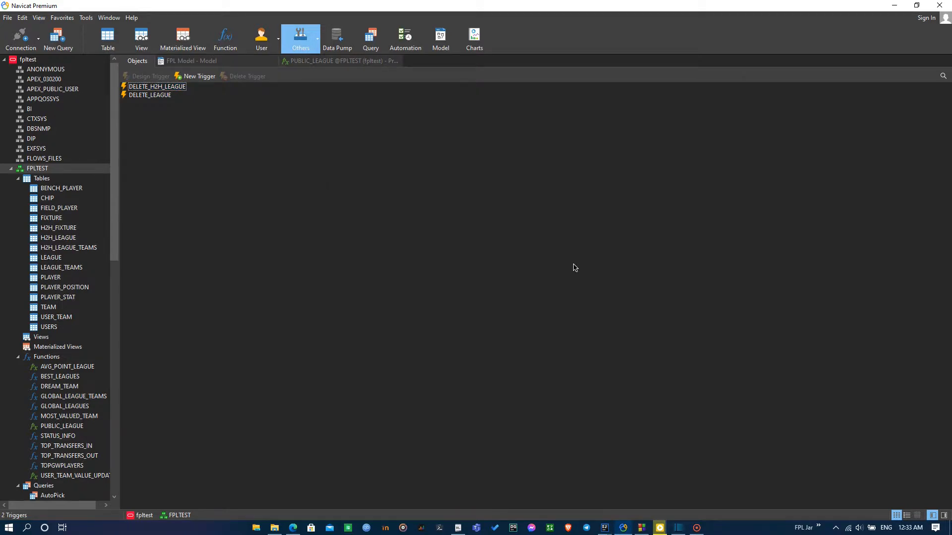
{"action": "mouse_move", "coordinate": [688, 436]}
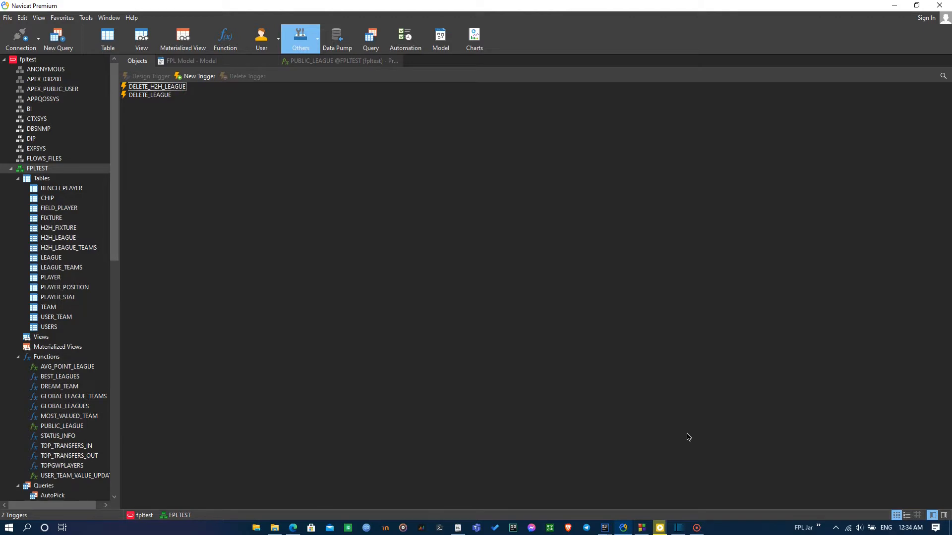